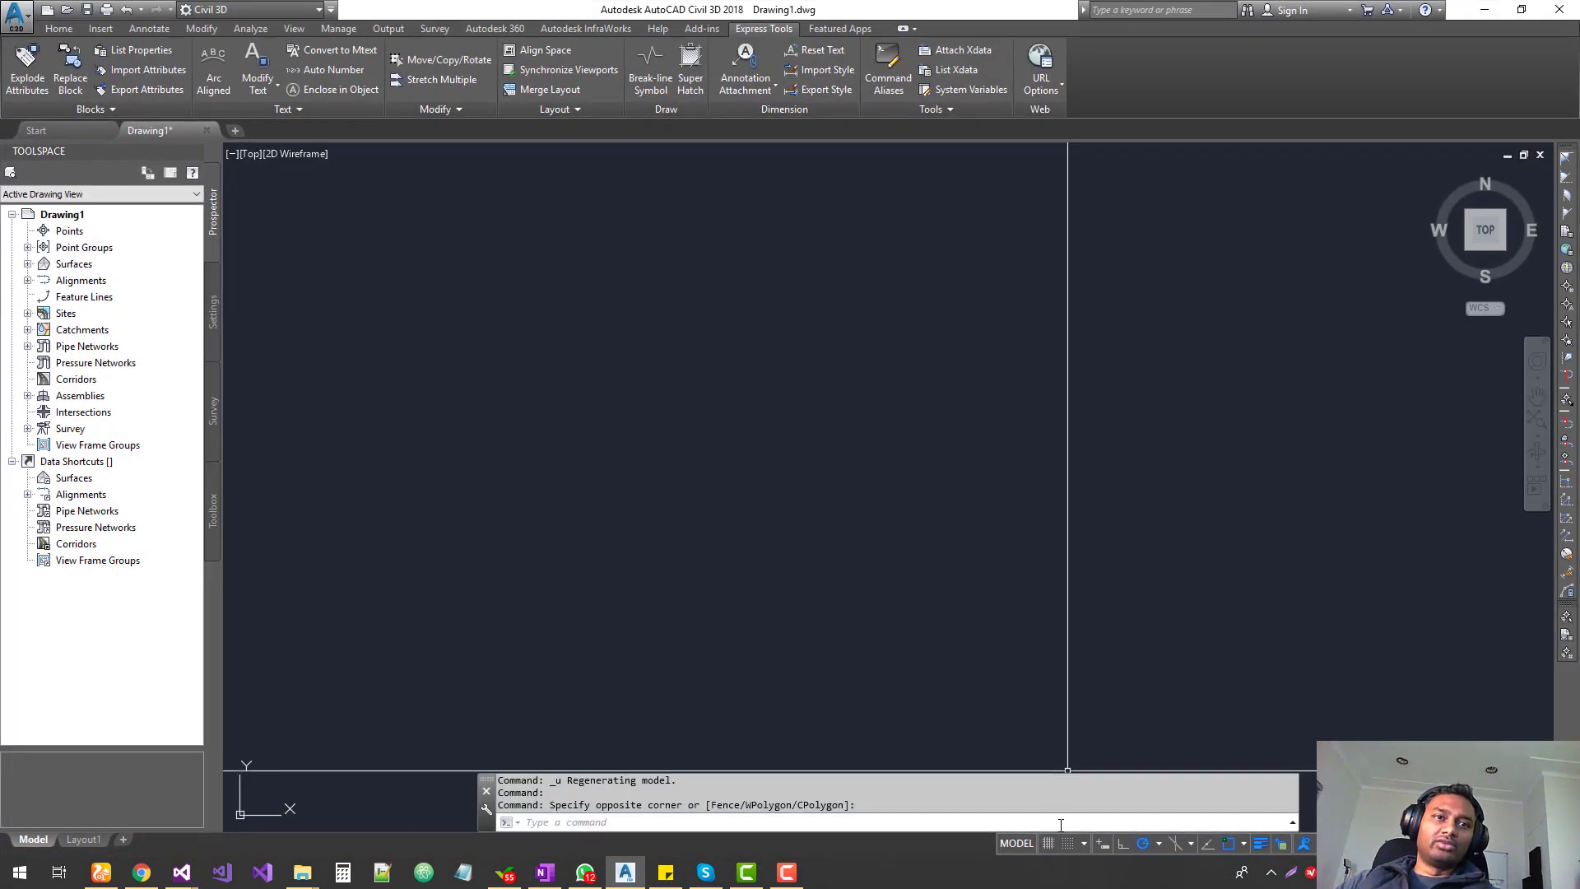
pyautogui.moveTo(1049, 842)
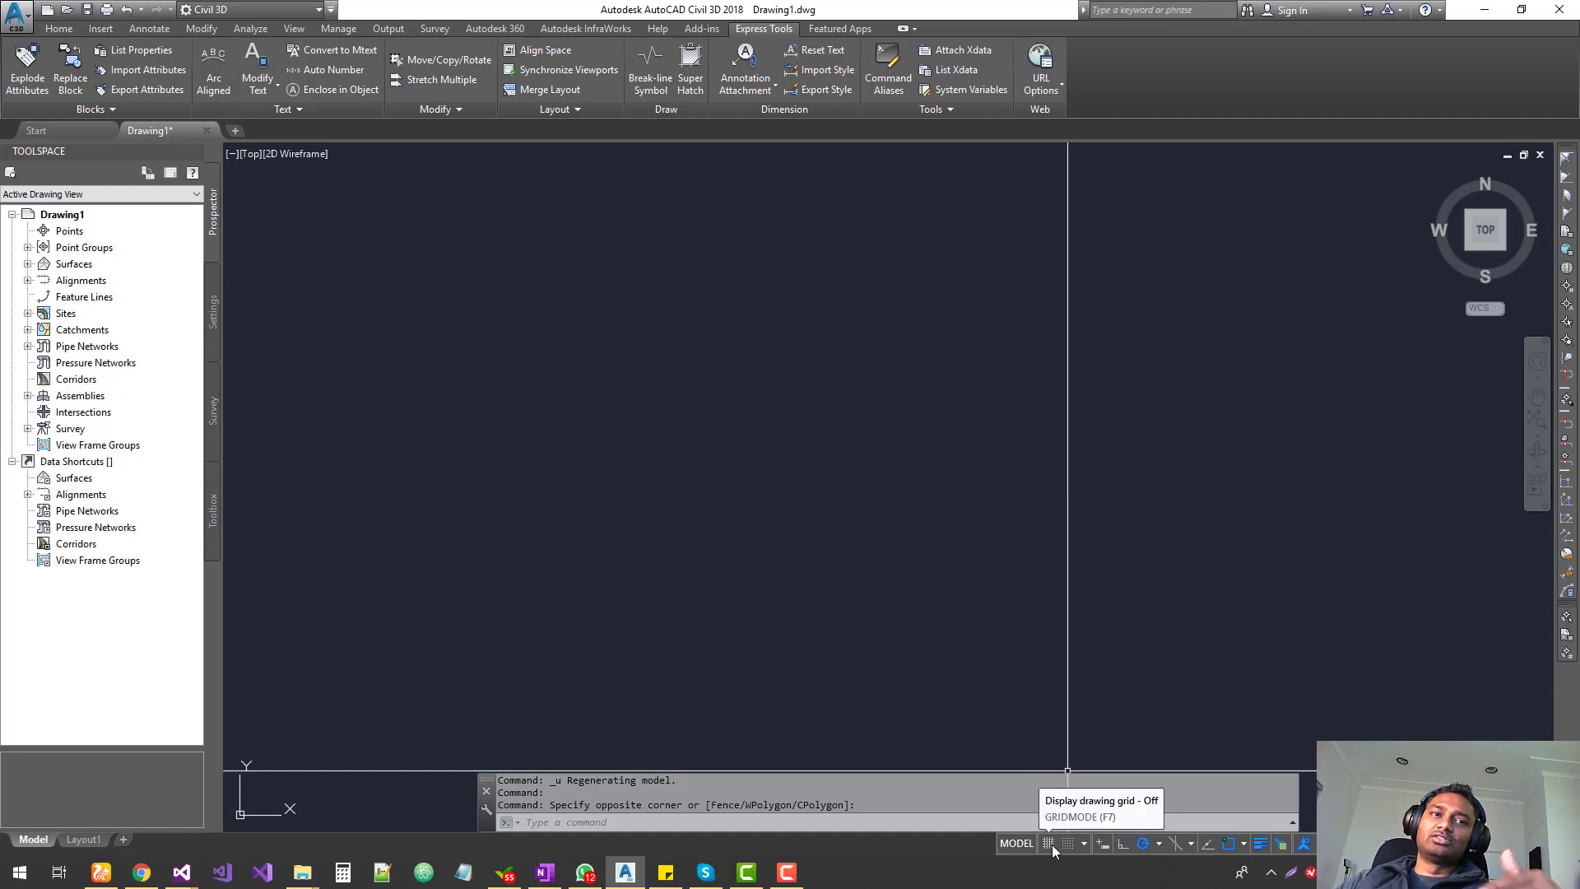
# Switch on GRIDMODE from the status bar so Grid on and Snap on report in the command line
pyautogui.click(1049, 842)
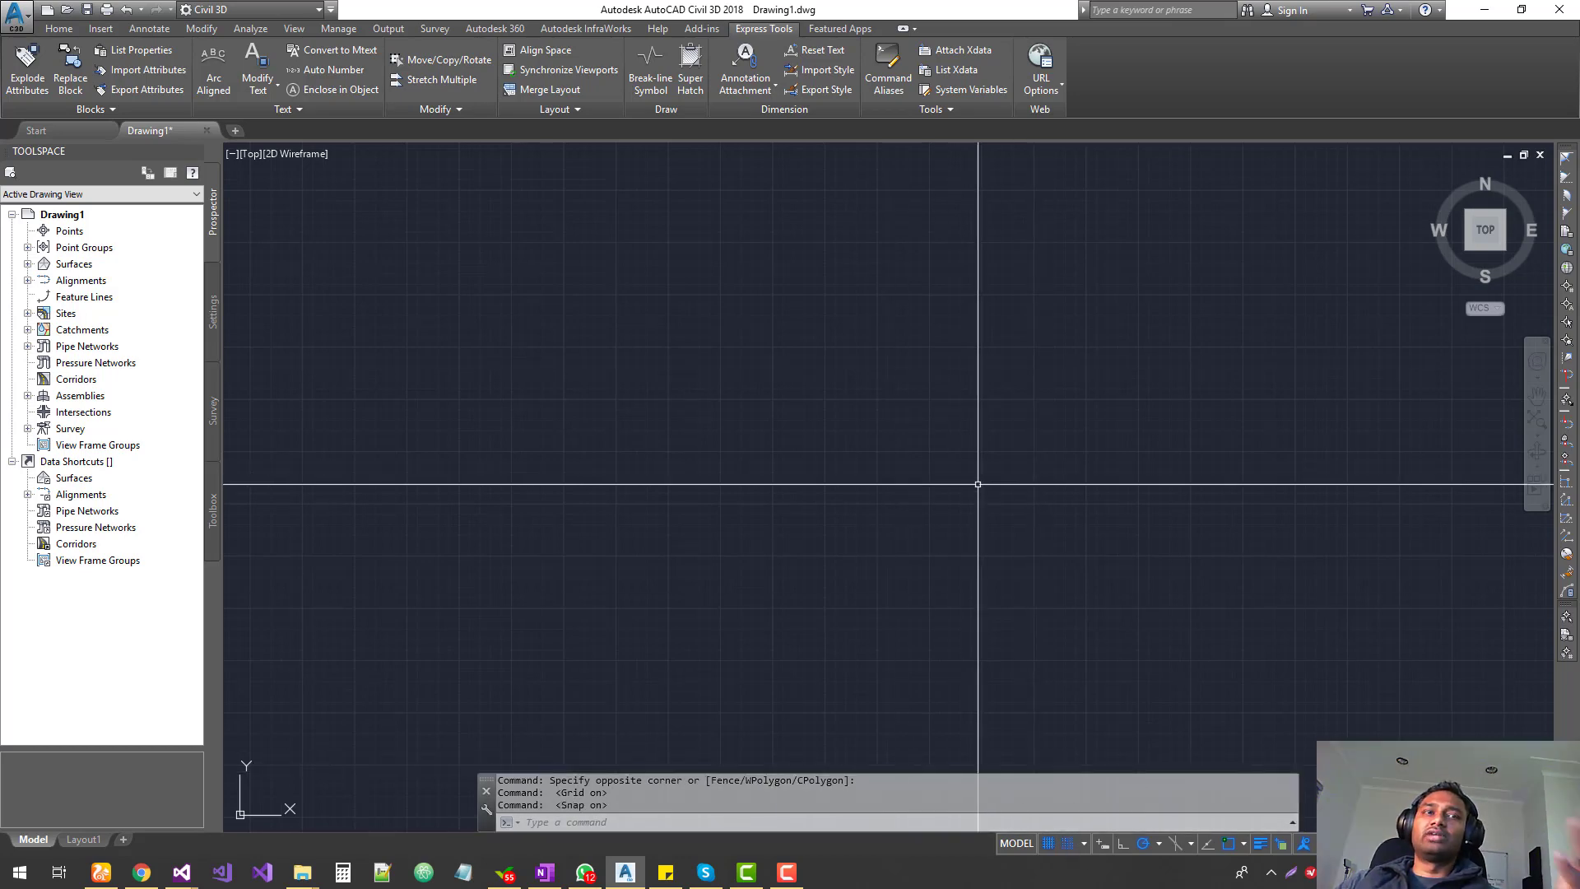
# Draw a staircase-shaped run of LINE segments through grid points, then end the command
pyautogui.write('L')
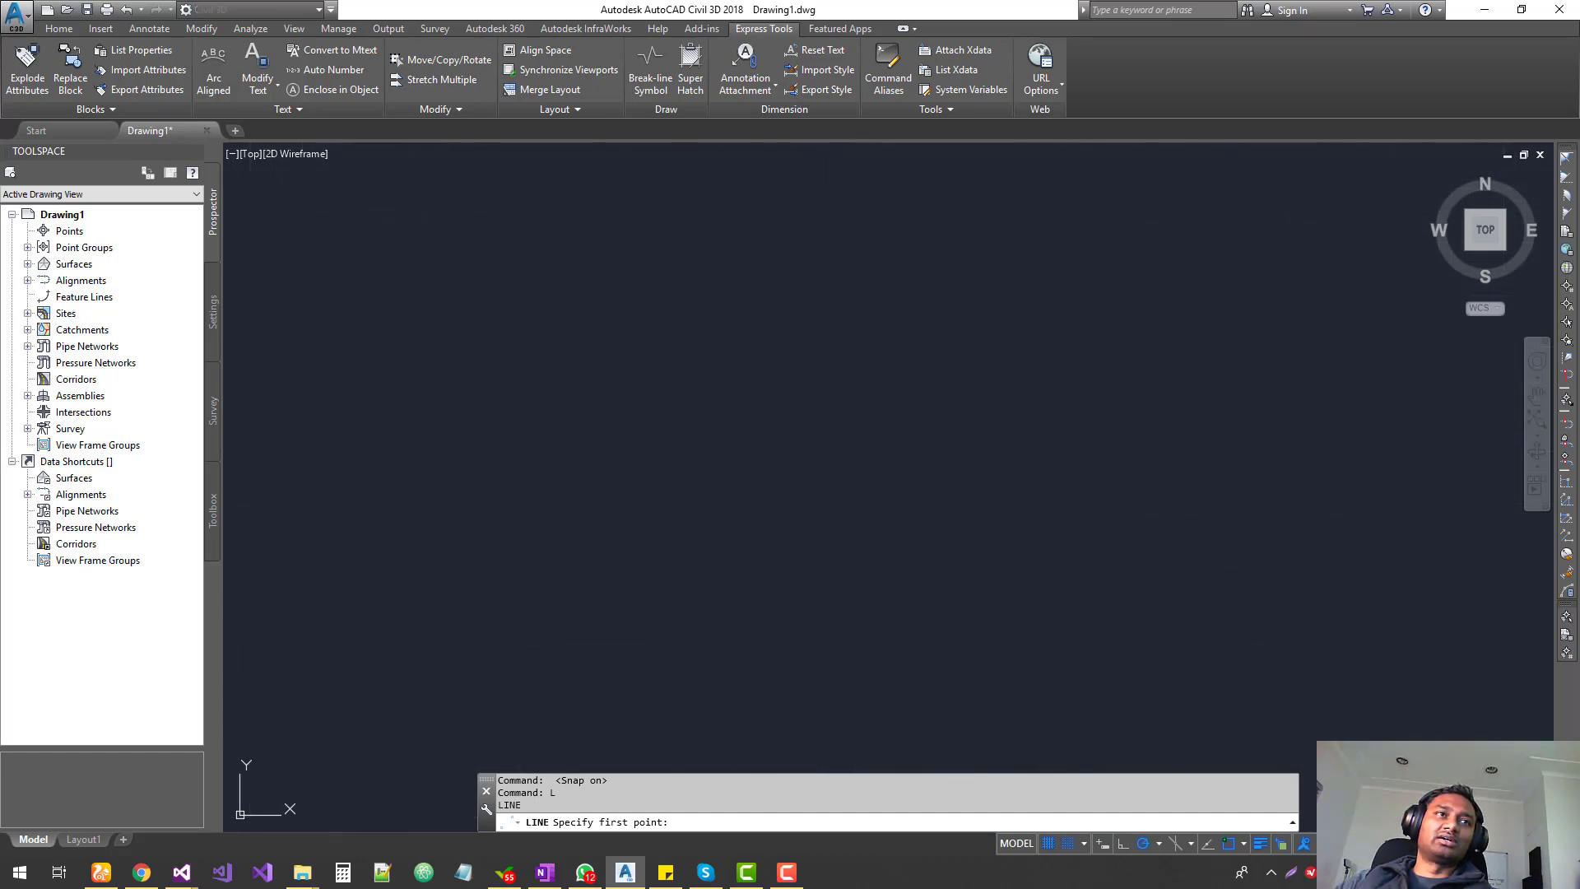
pyautogui.click(872, 441)
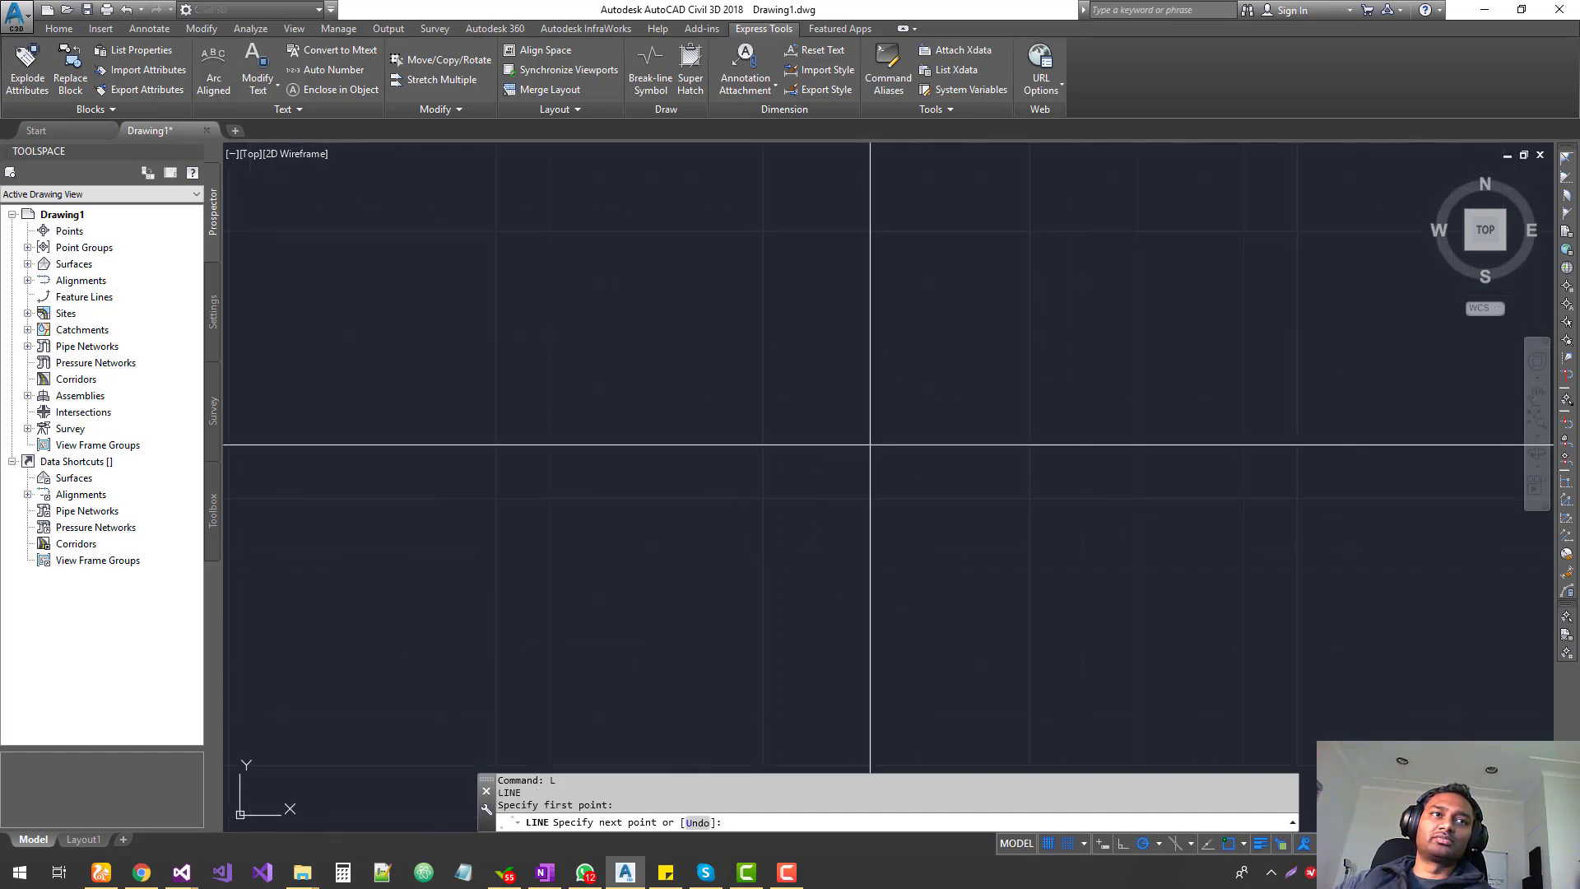
pyautogui.click(1083, 443)
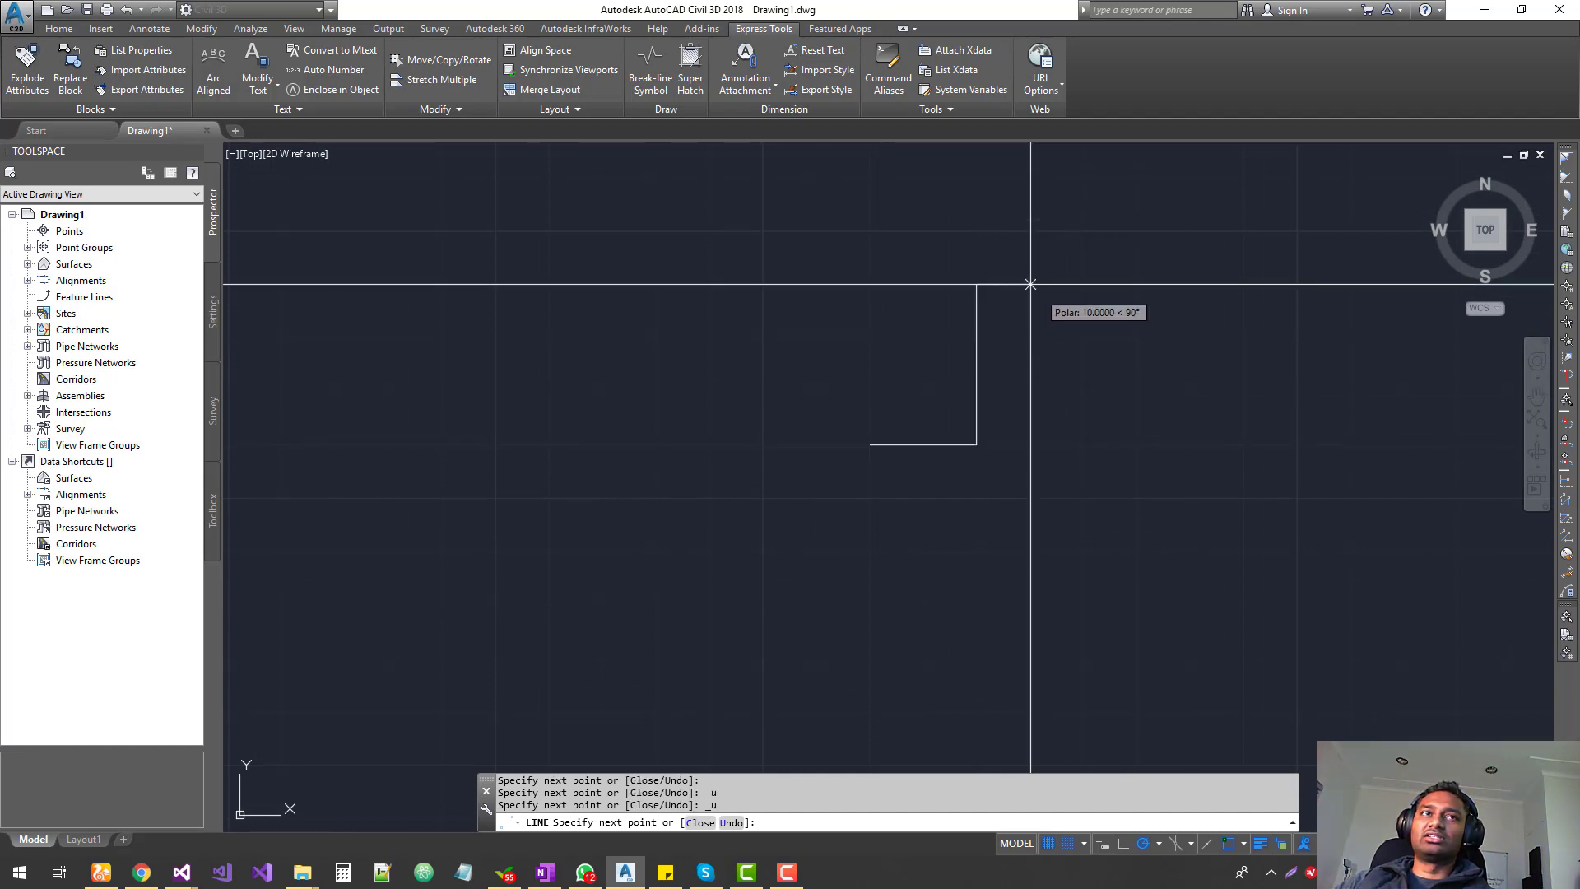
pyautogui.click(1083, 392)
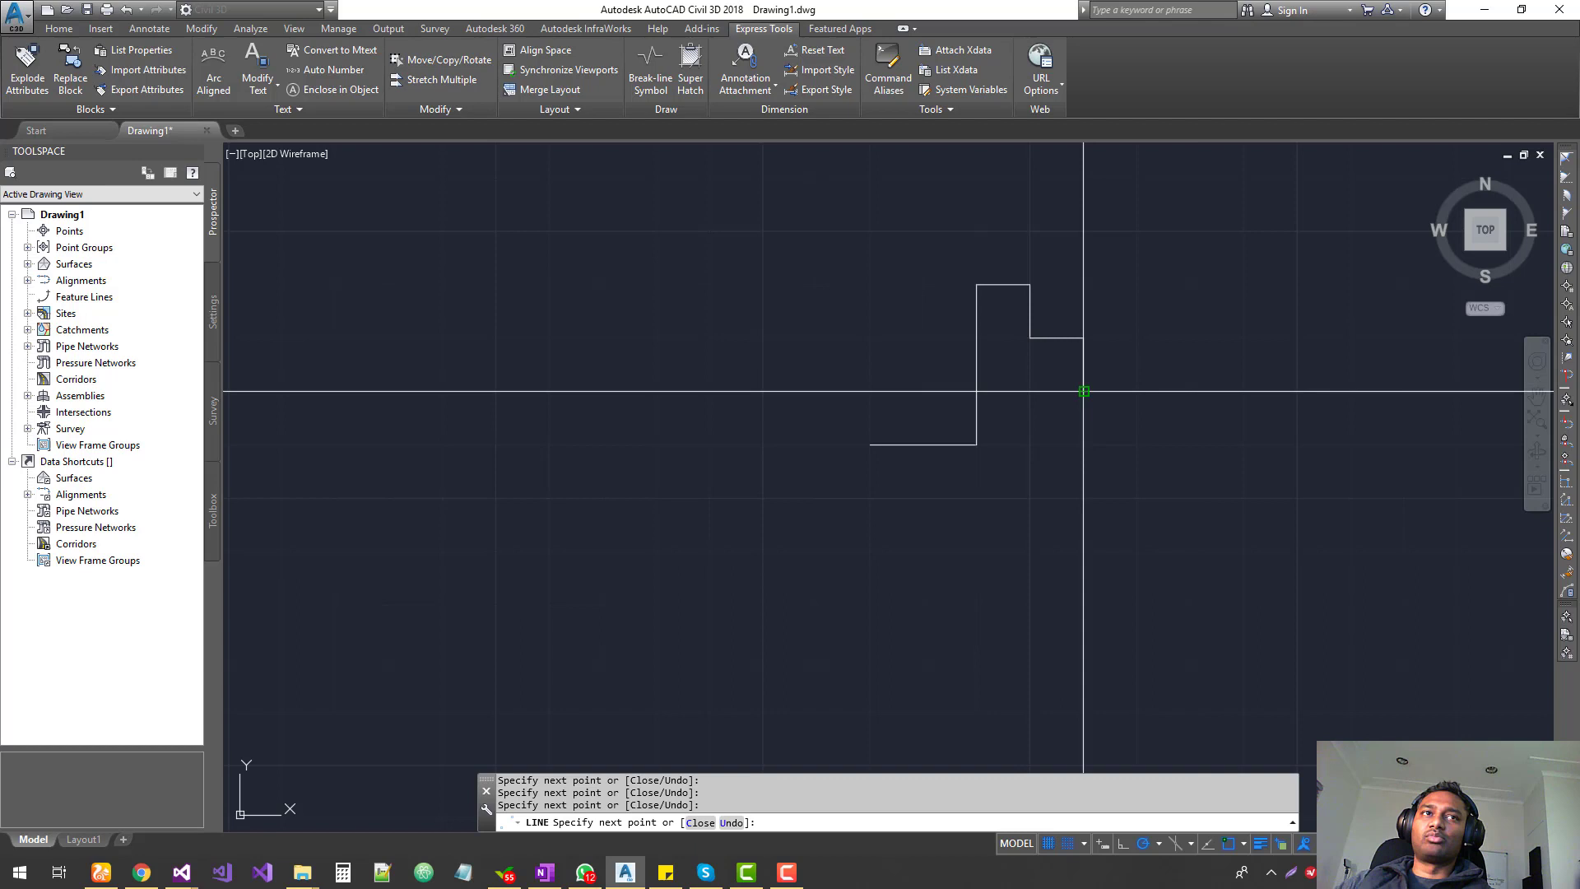
pyautogui.click(1243, 446)
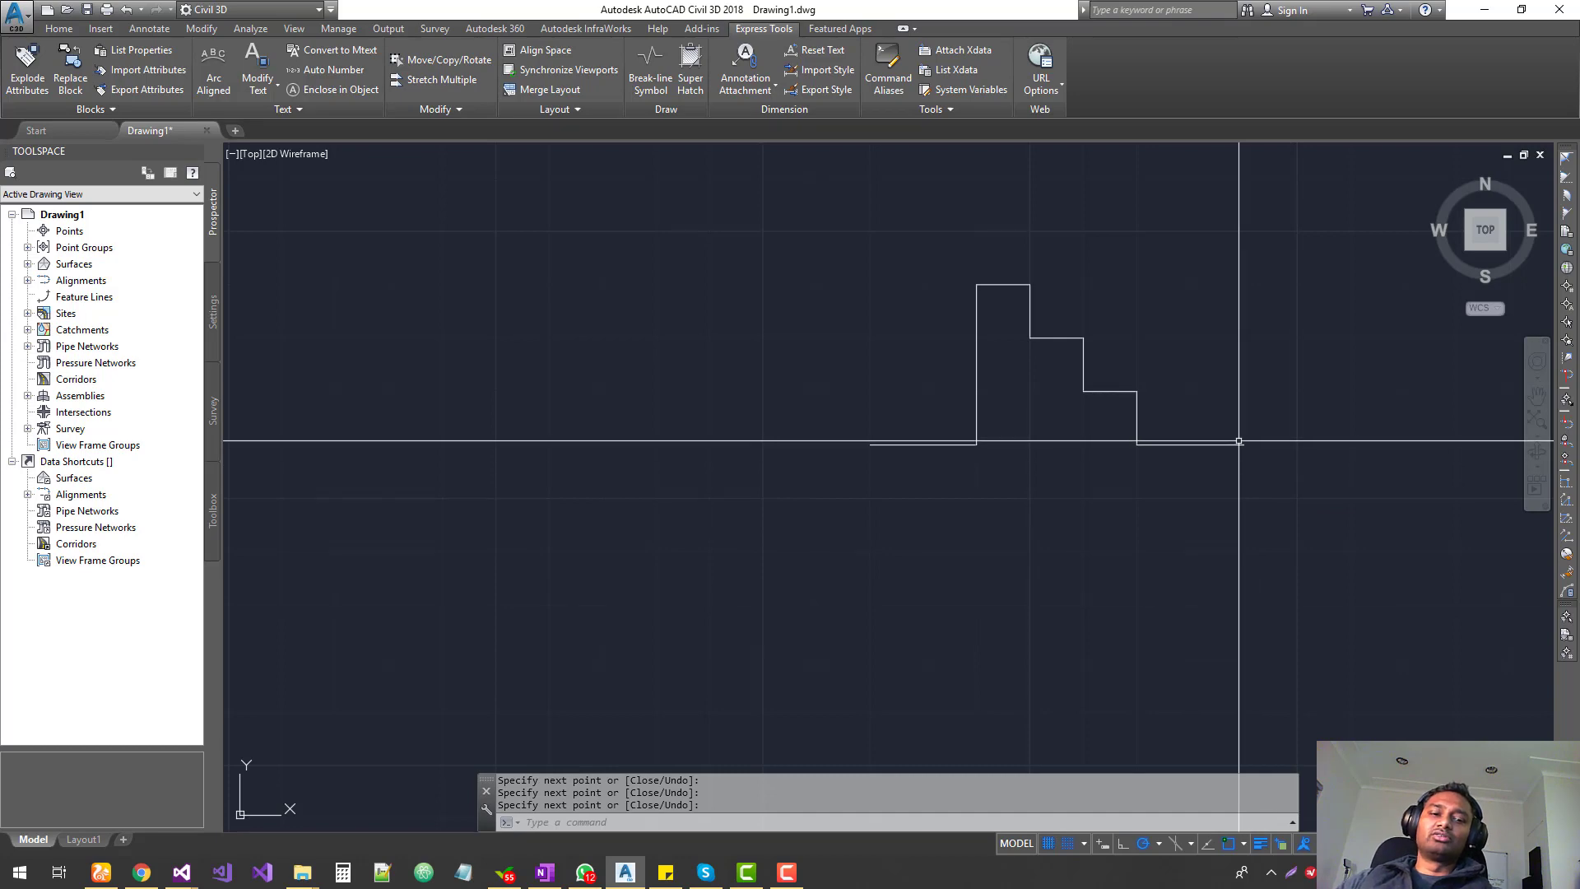
pyautogui.press('ctrl+z')
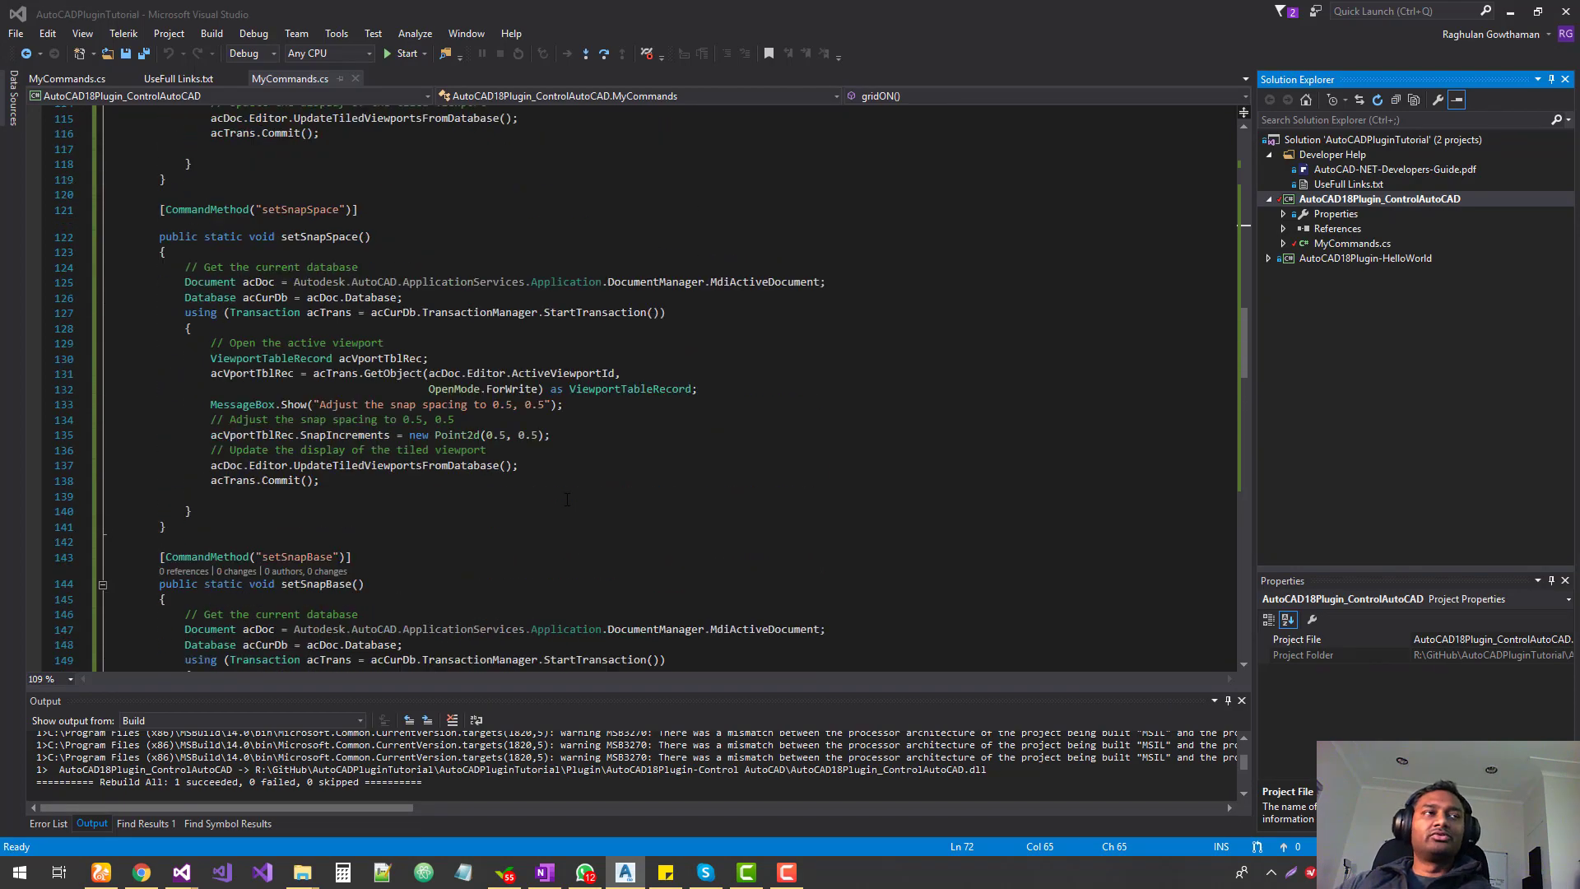
# Scroll MyCommands.cs up from setSnapSpace to the gridON CommandMethod
pyautogui.scroll(3)
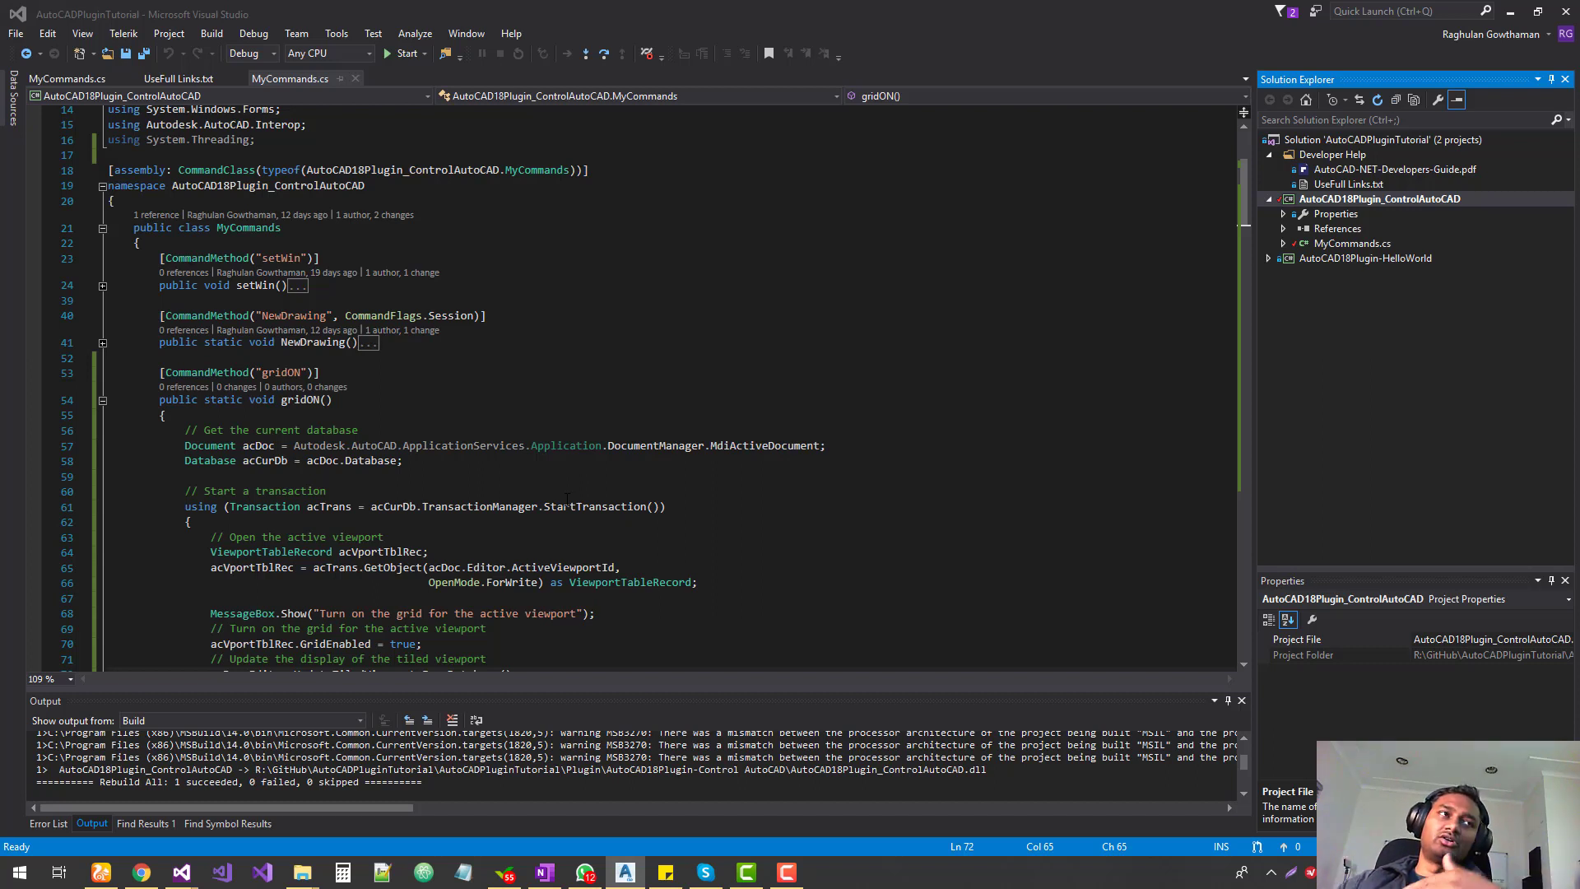
pyautogui.moveTo(264, 460)
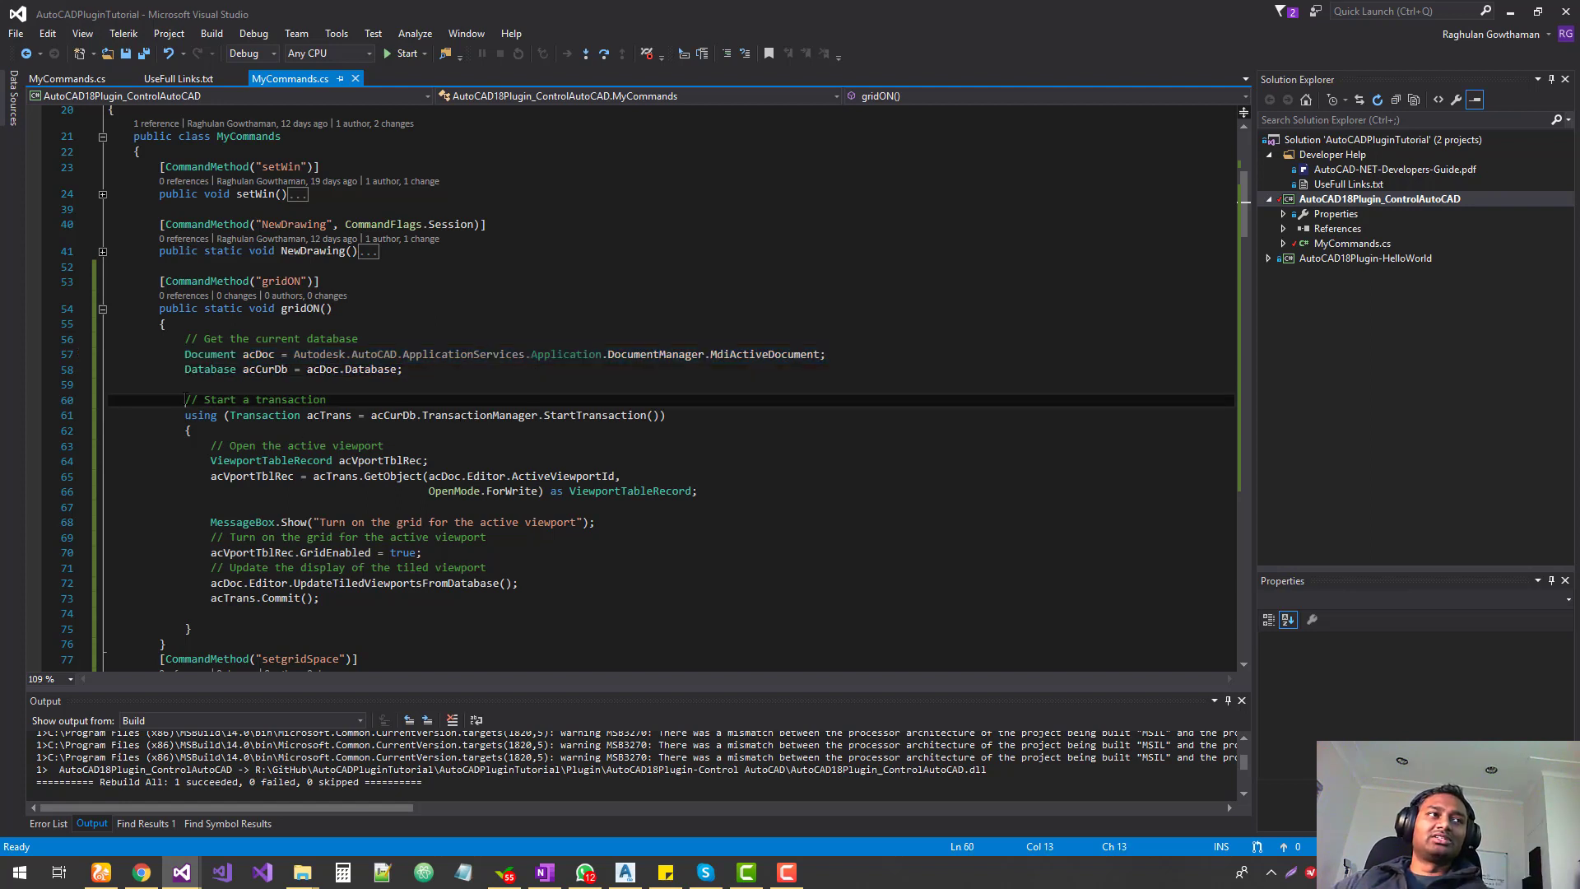
pyautogui.moveTo(186, 398); pyautogui.dragTo(191, 429)
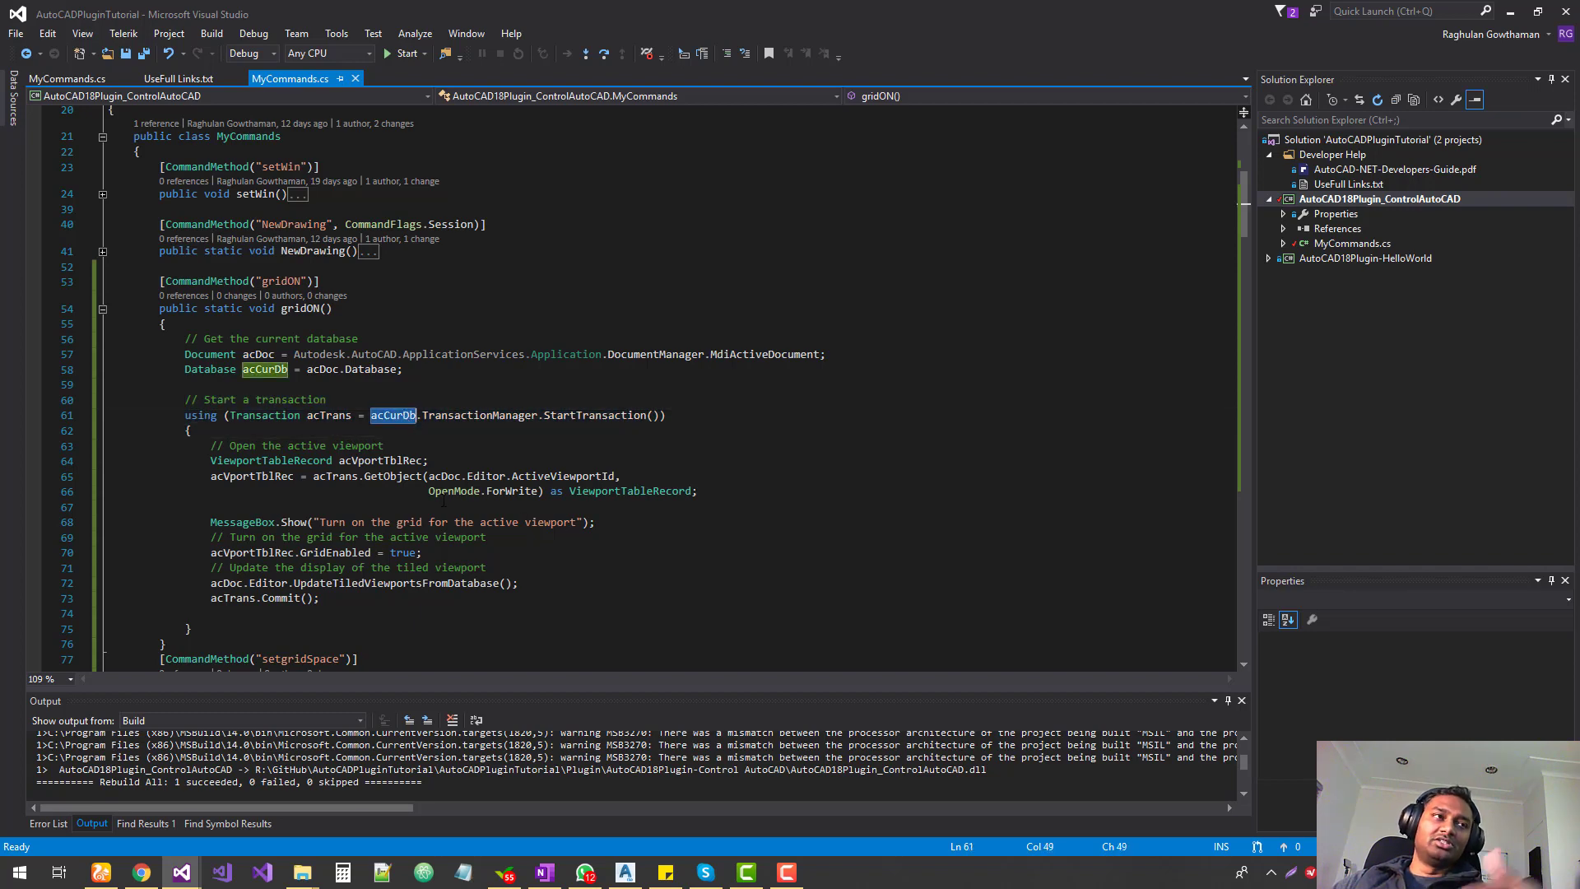
pyautogui.scroll(-3)
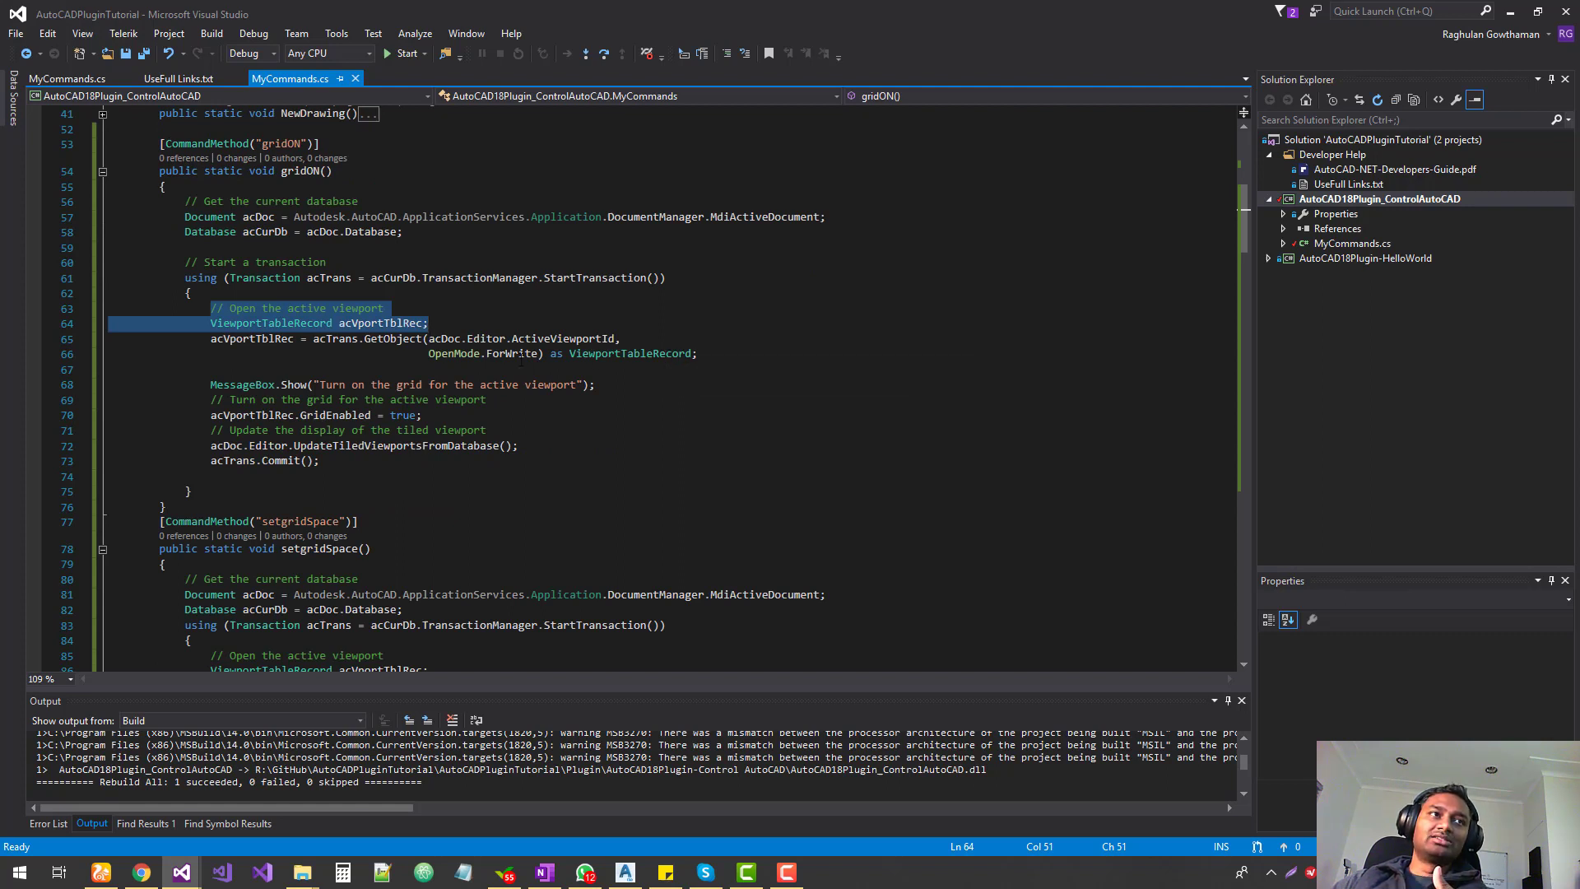
pyautogui.doubleClick(510, 354)
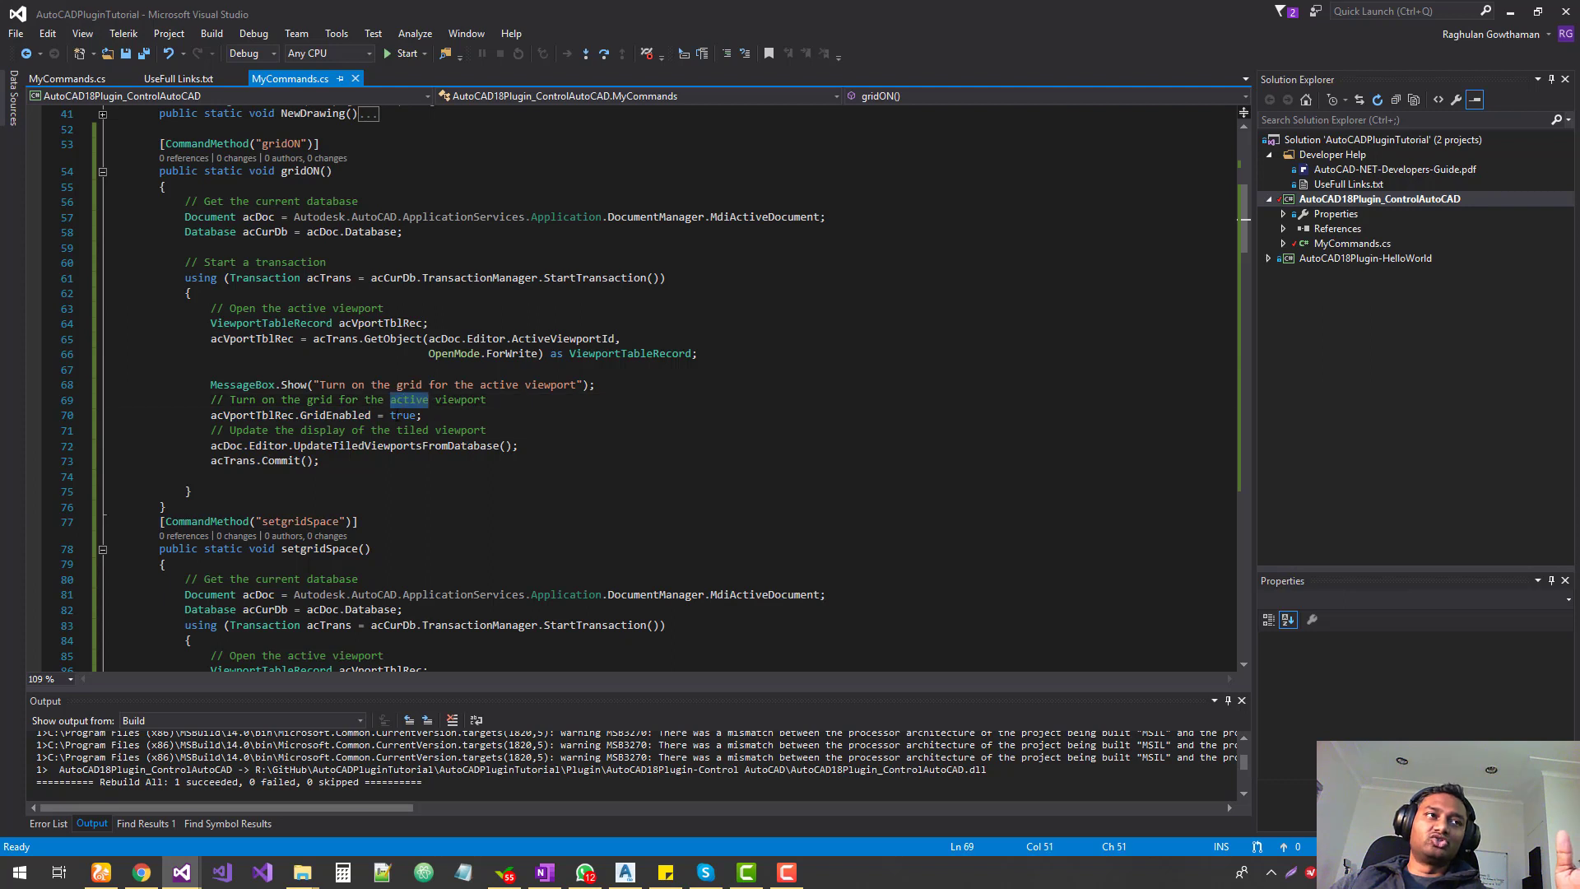
pyautogui.moveTo(242, 383)
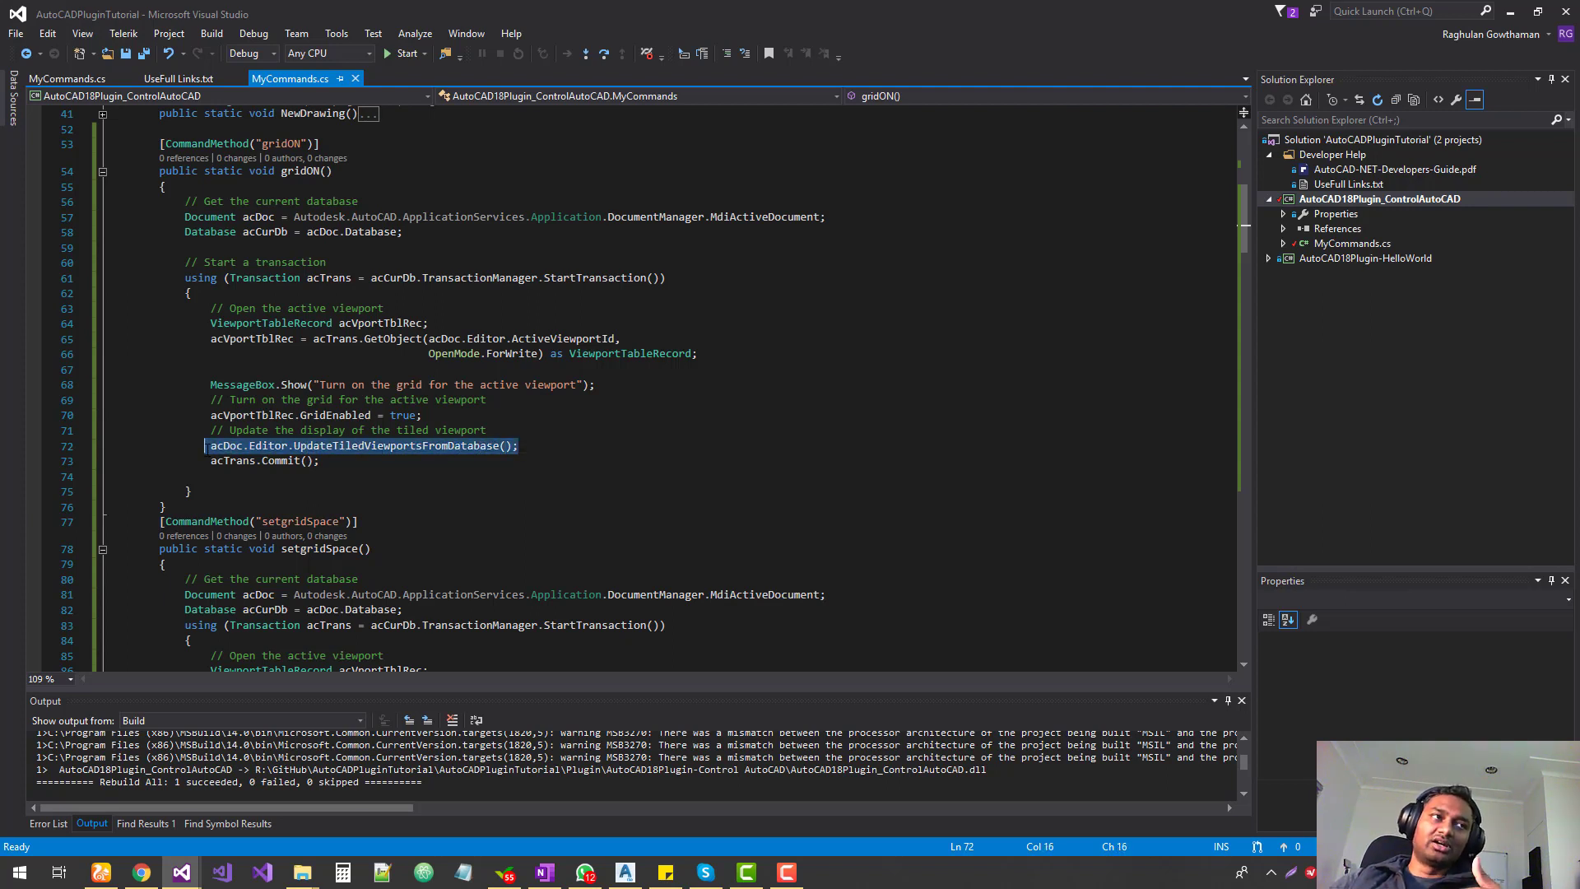
pyautogui.doubleClick(394, 446)
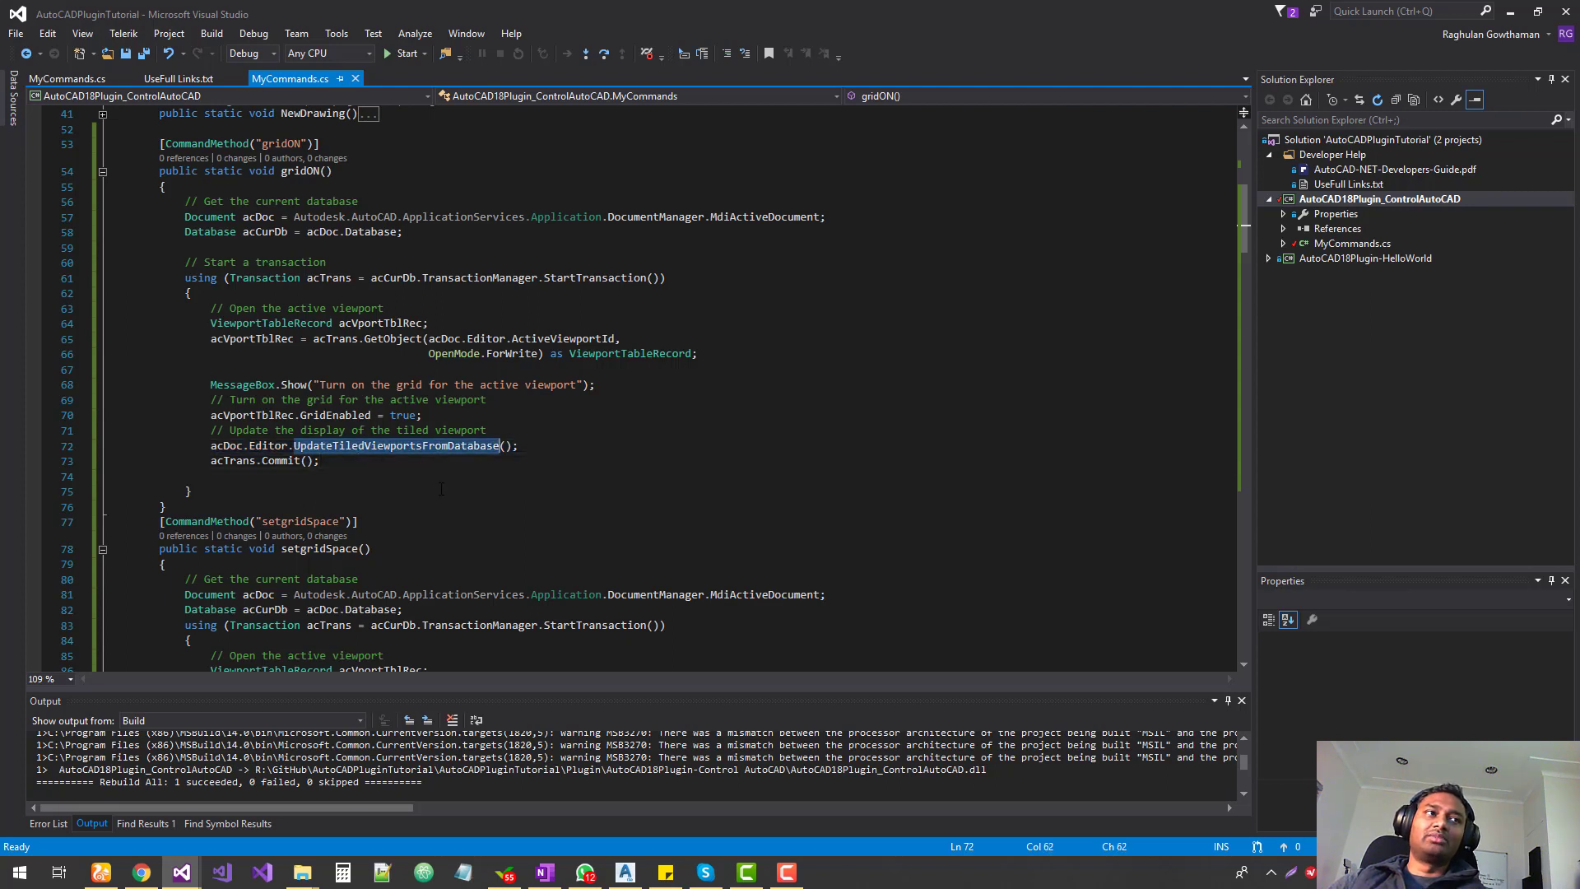
pyautogui.doubleClick(395, 446)
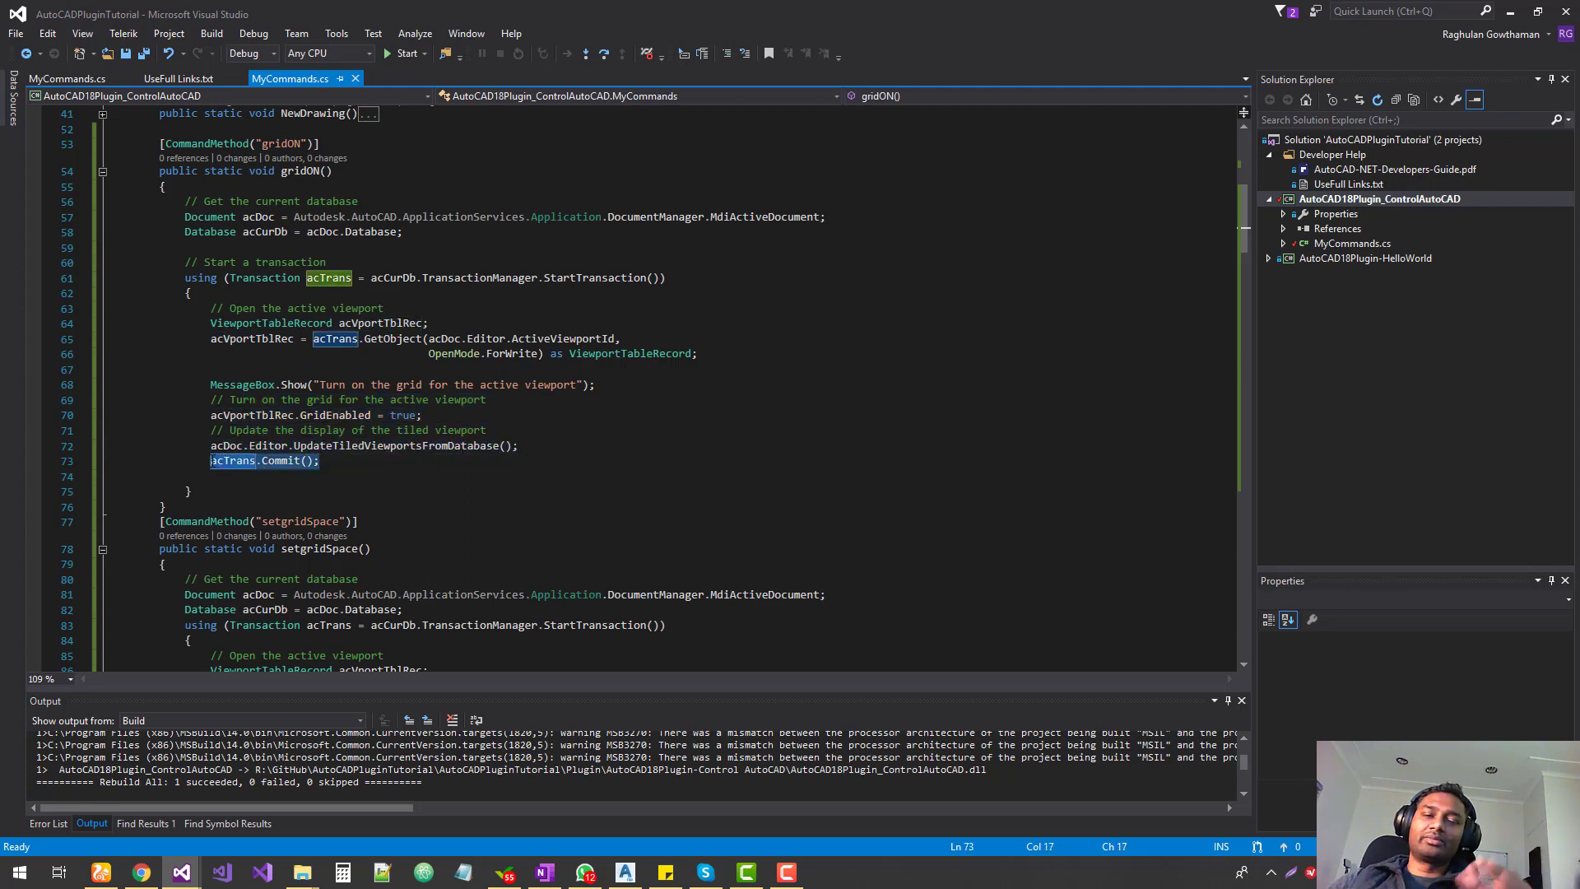
pyautogui.moveTo(232, 461)
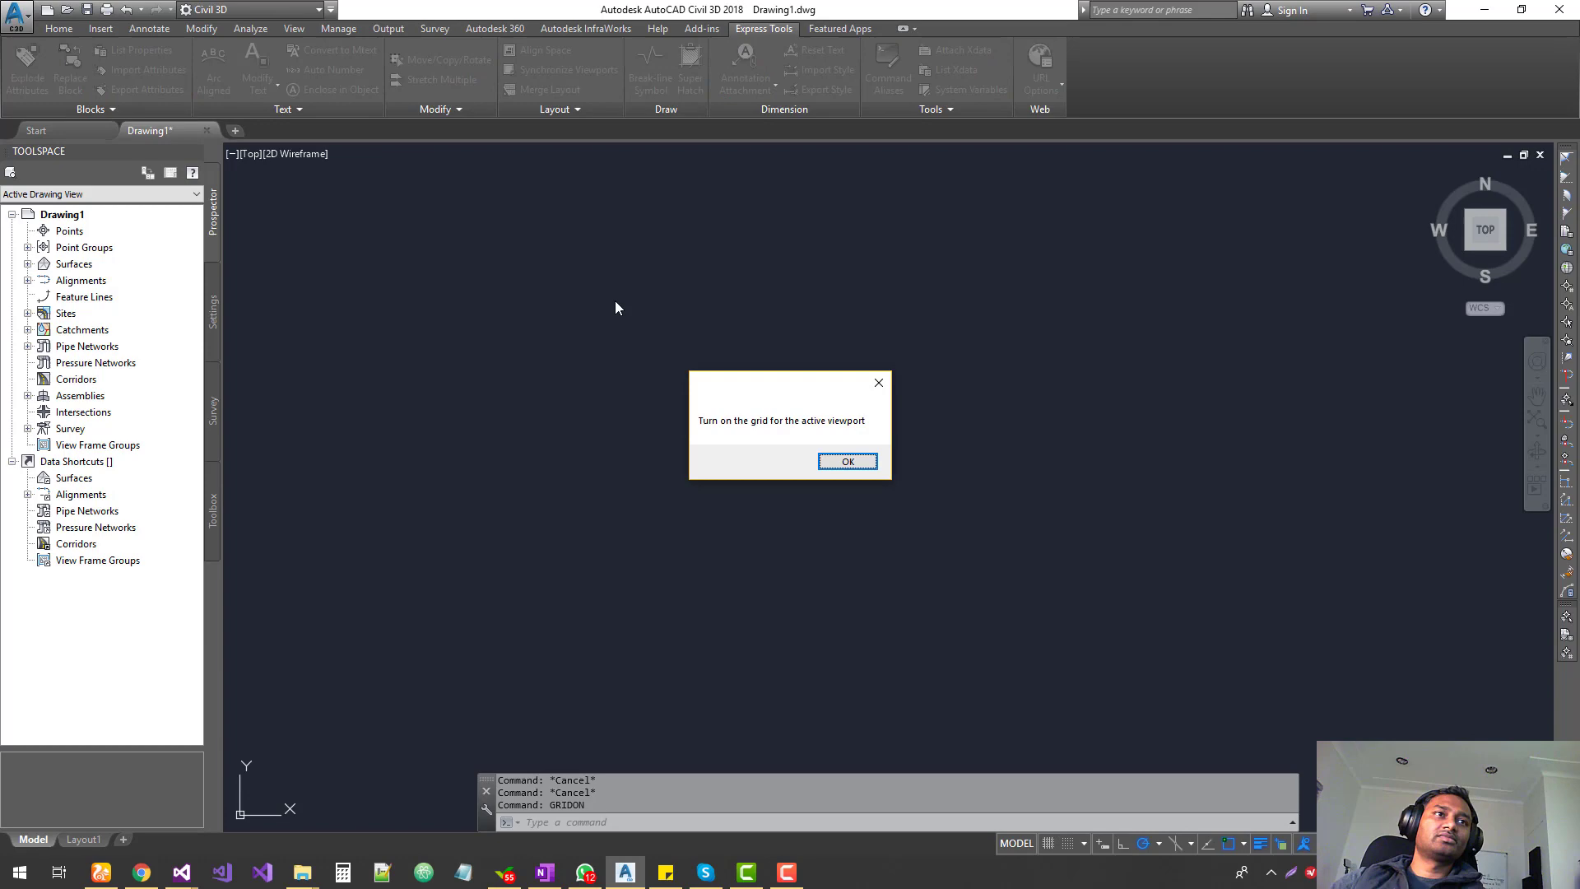
# Accept the 'Turn on the grid for the active viewport' message with OK
pyautogui.click(846, 461)
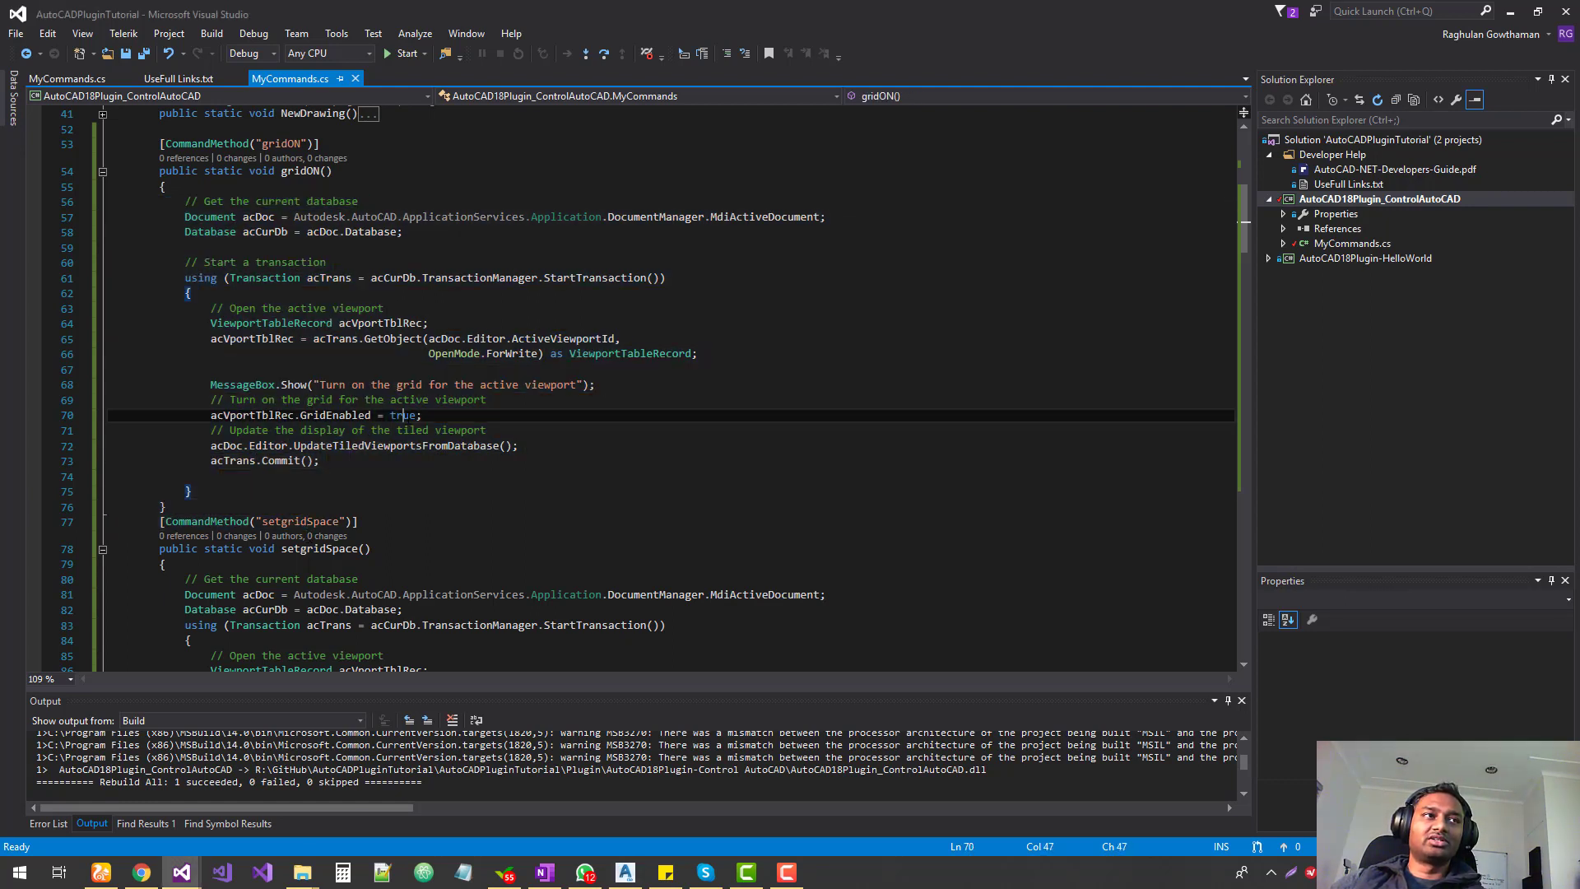
# Highlight the GridEnabled true value and the setgridSpace message with its 1, 1 spacing values
pyautogui.doubleClick(402, 415)
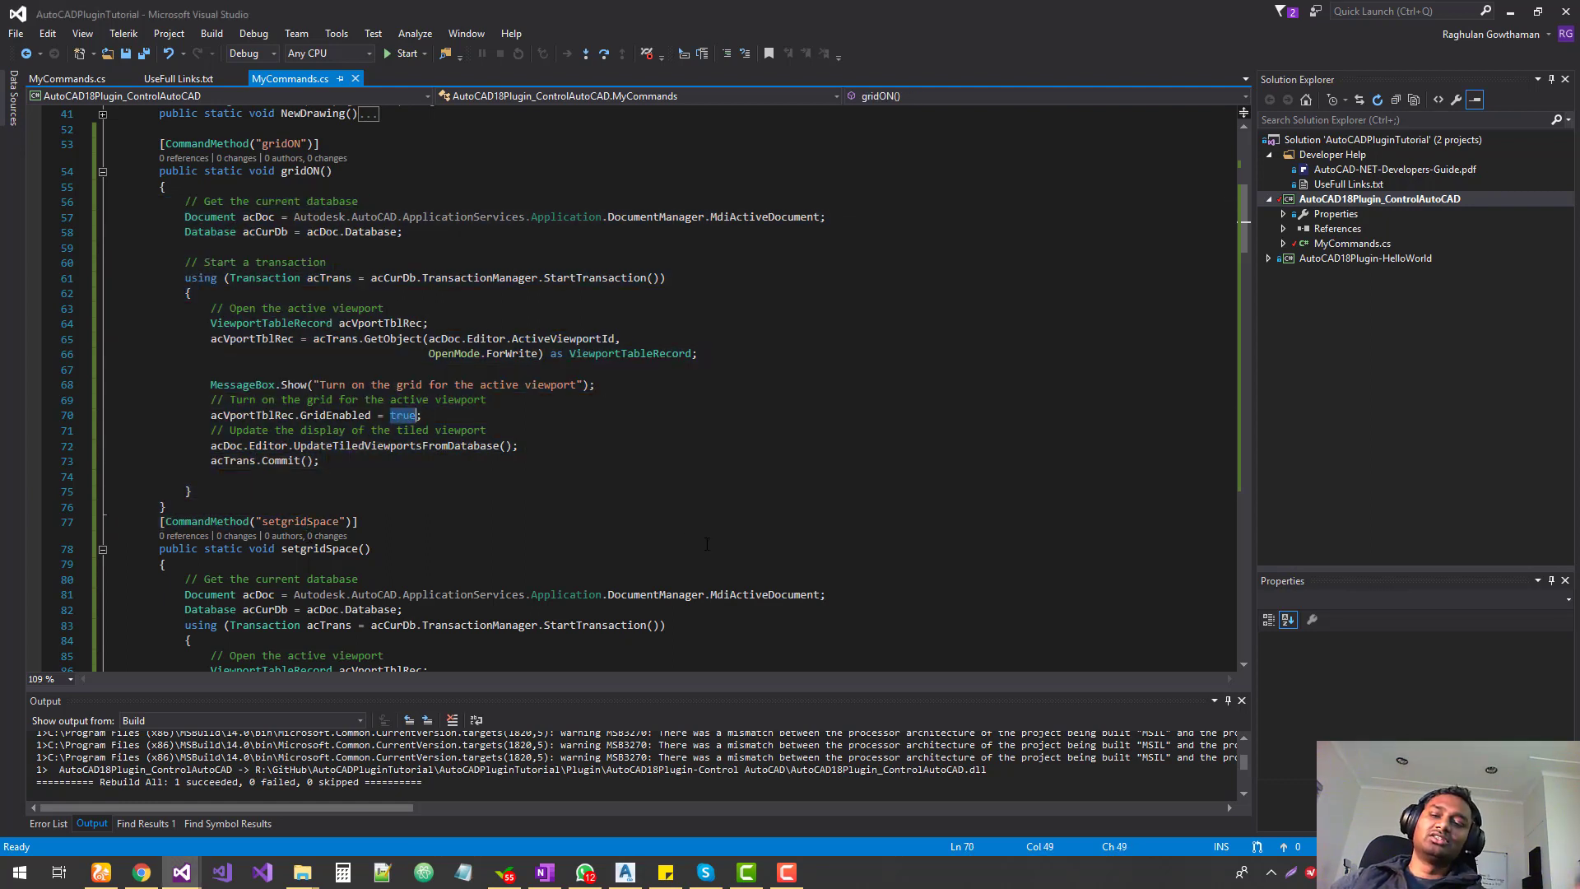
pyautogui.scroll(-3)
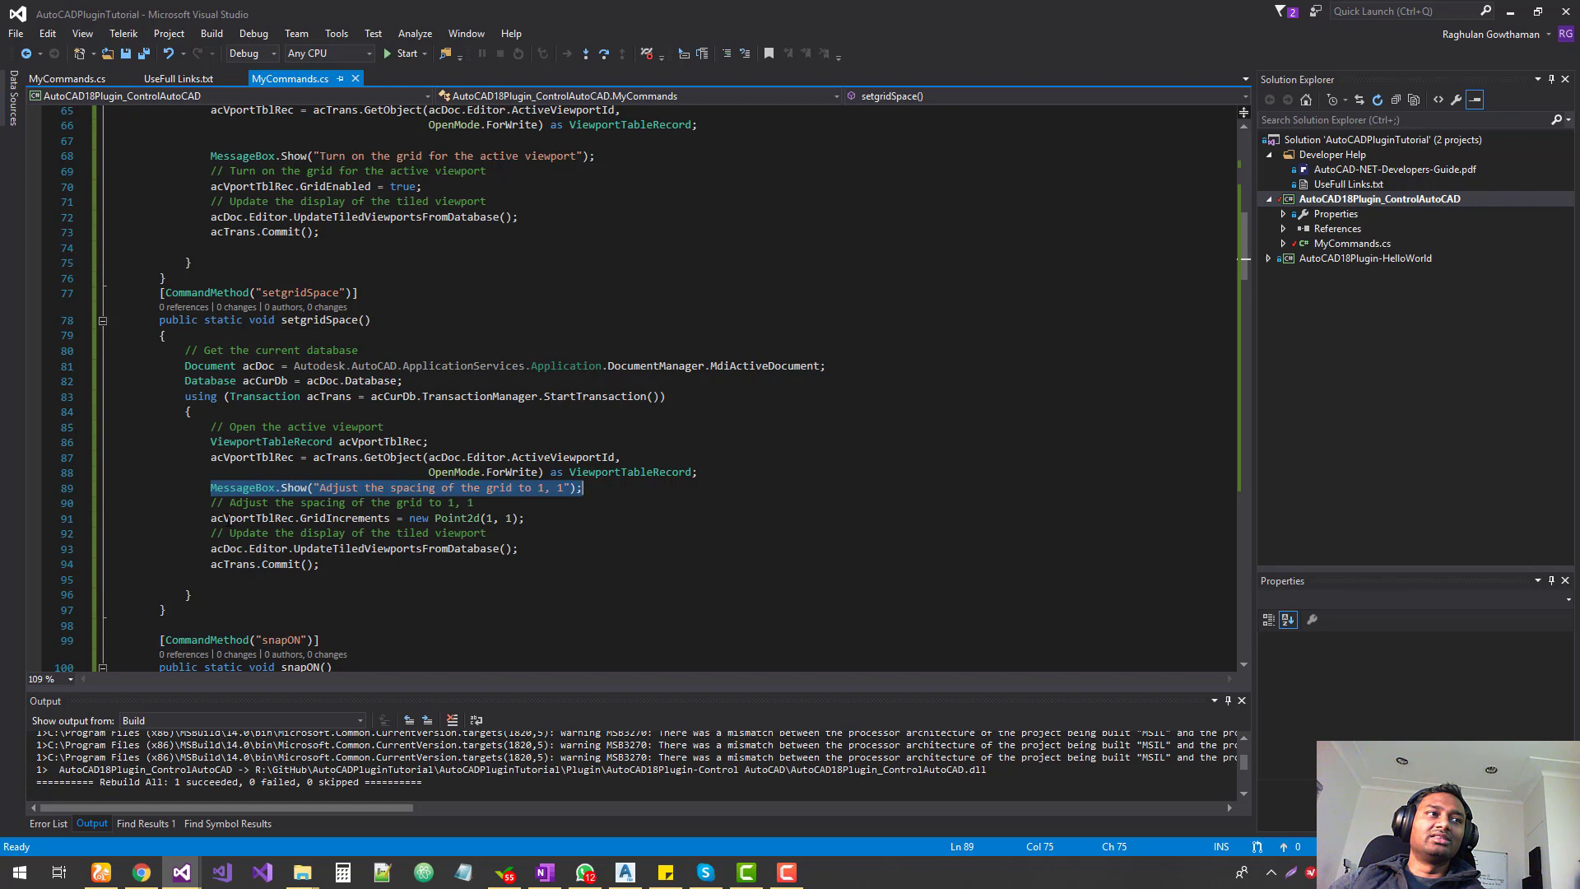
pyautogui.doubleClick(342, 519)
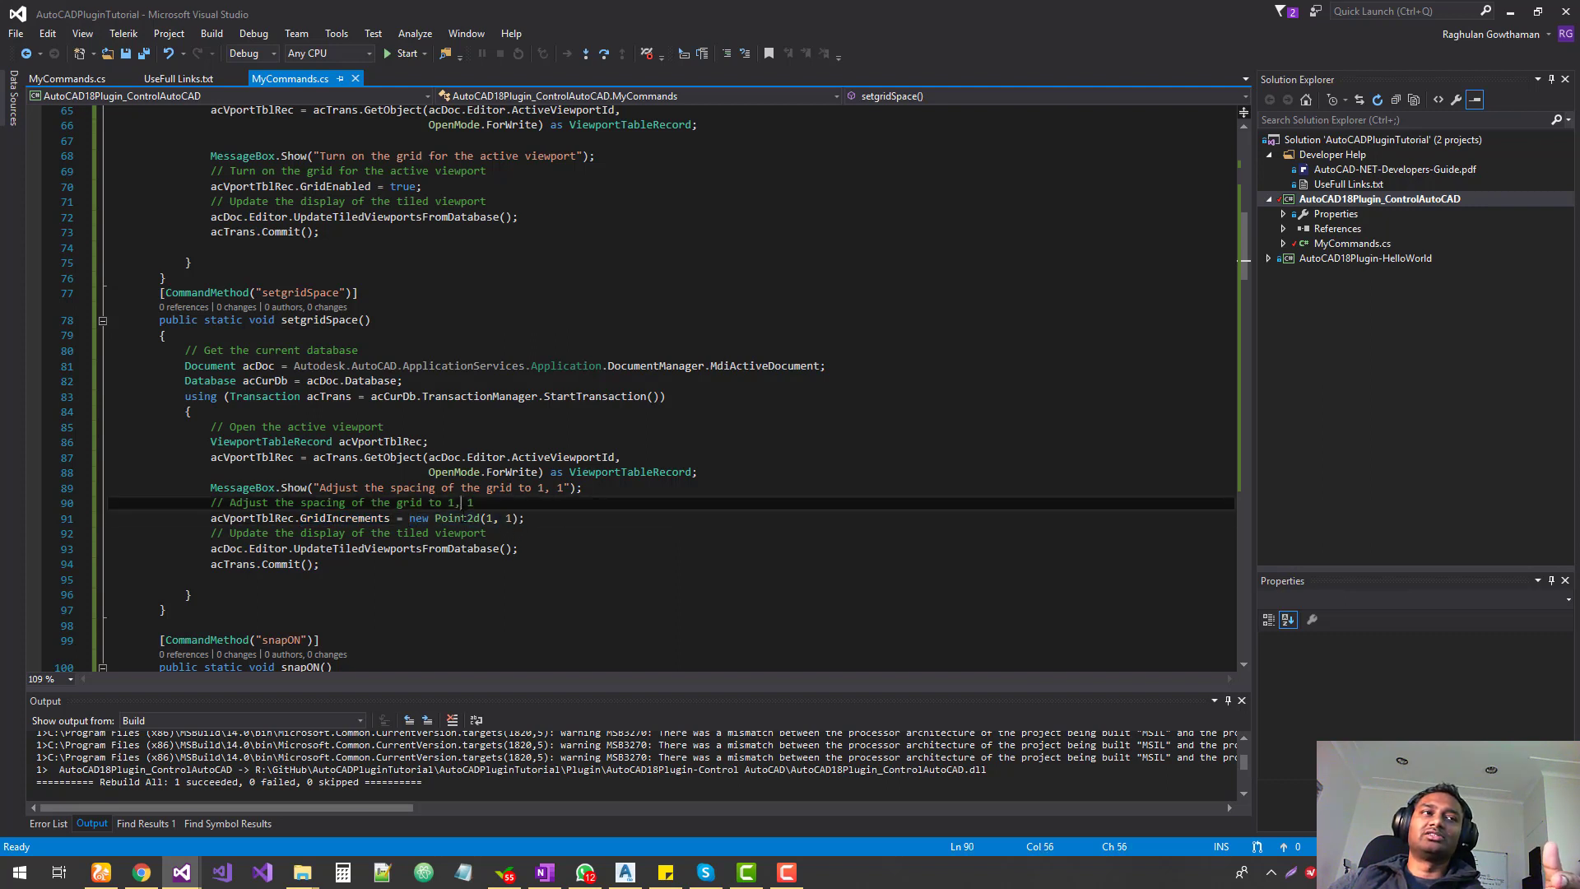
pyautogui.doubleClick(456, 517)
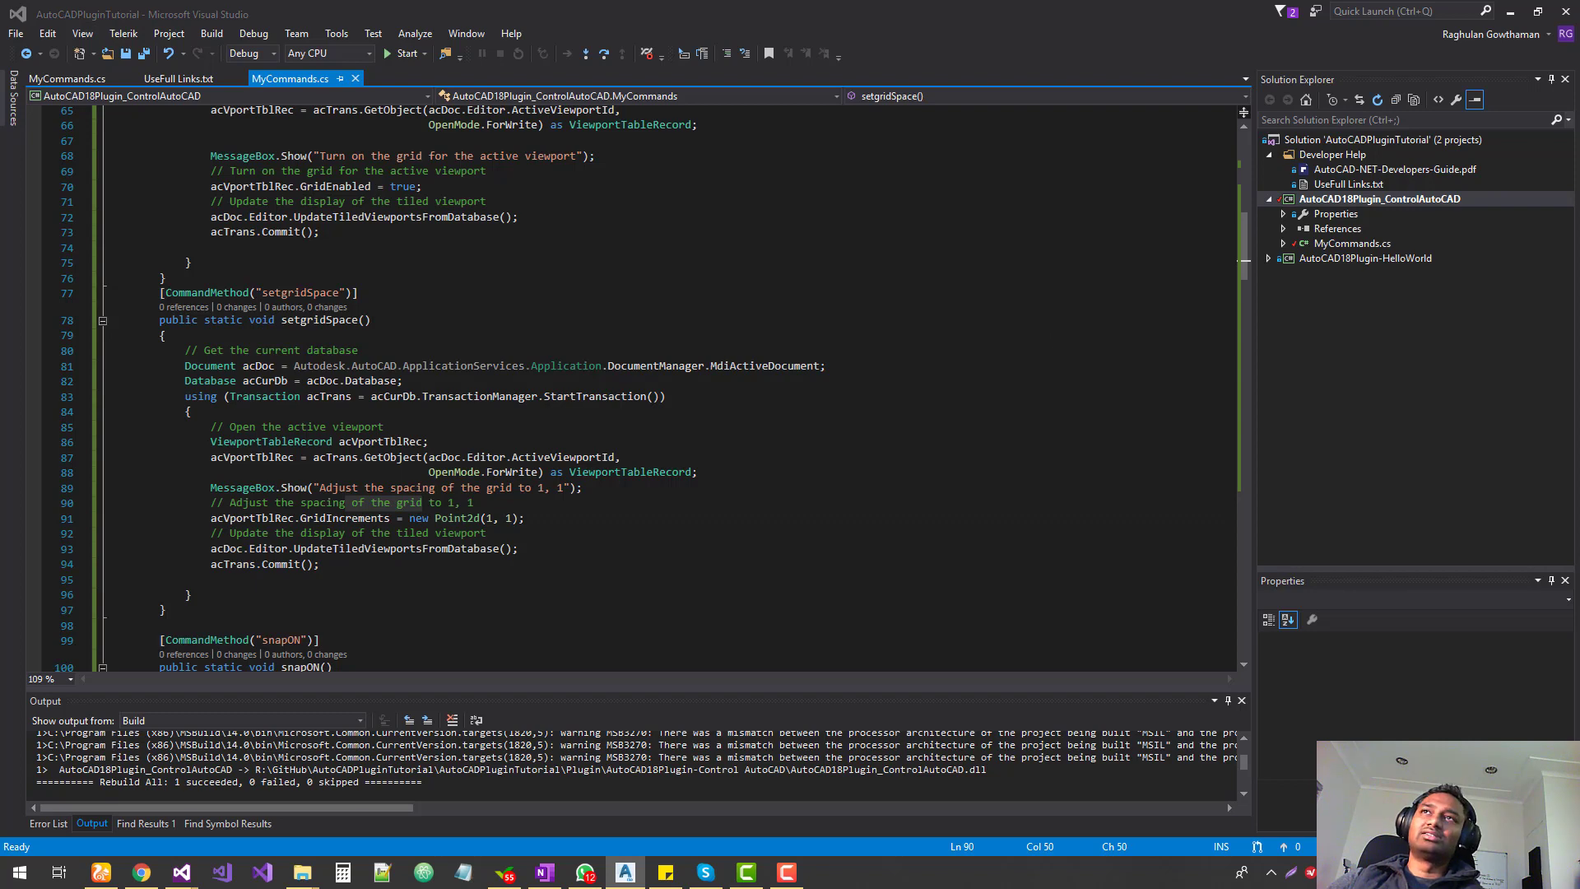
# Run SETGRIDSPACE in Civil 3D and accept the 1,1 grid spacing message with OK
pyautogui.click(626, 873)
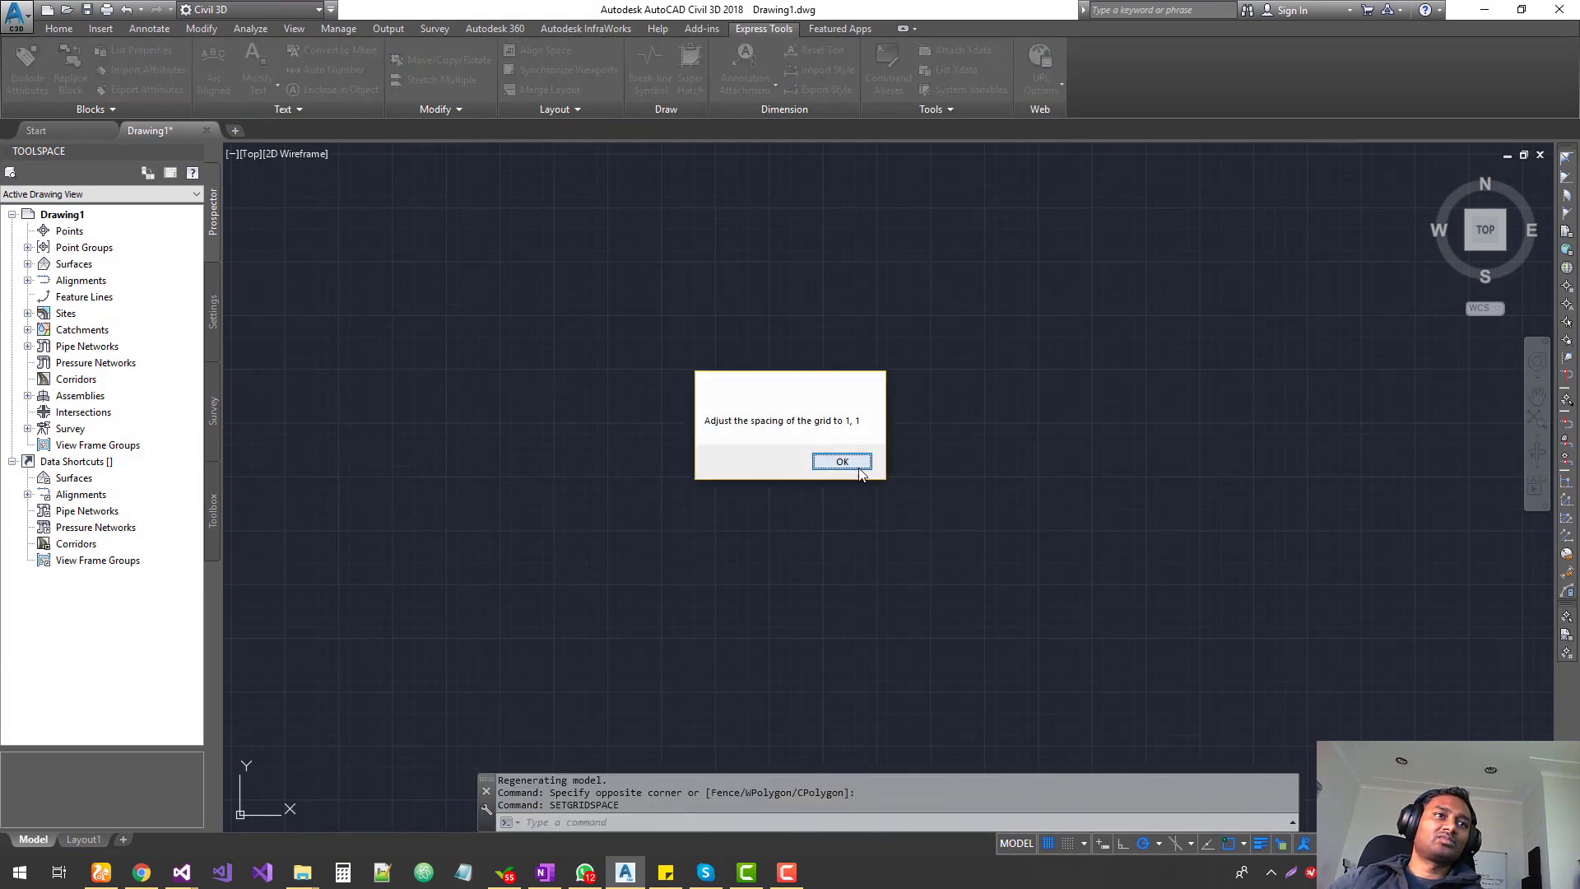
pyautogui.click(843, 461)
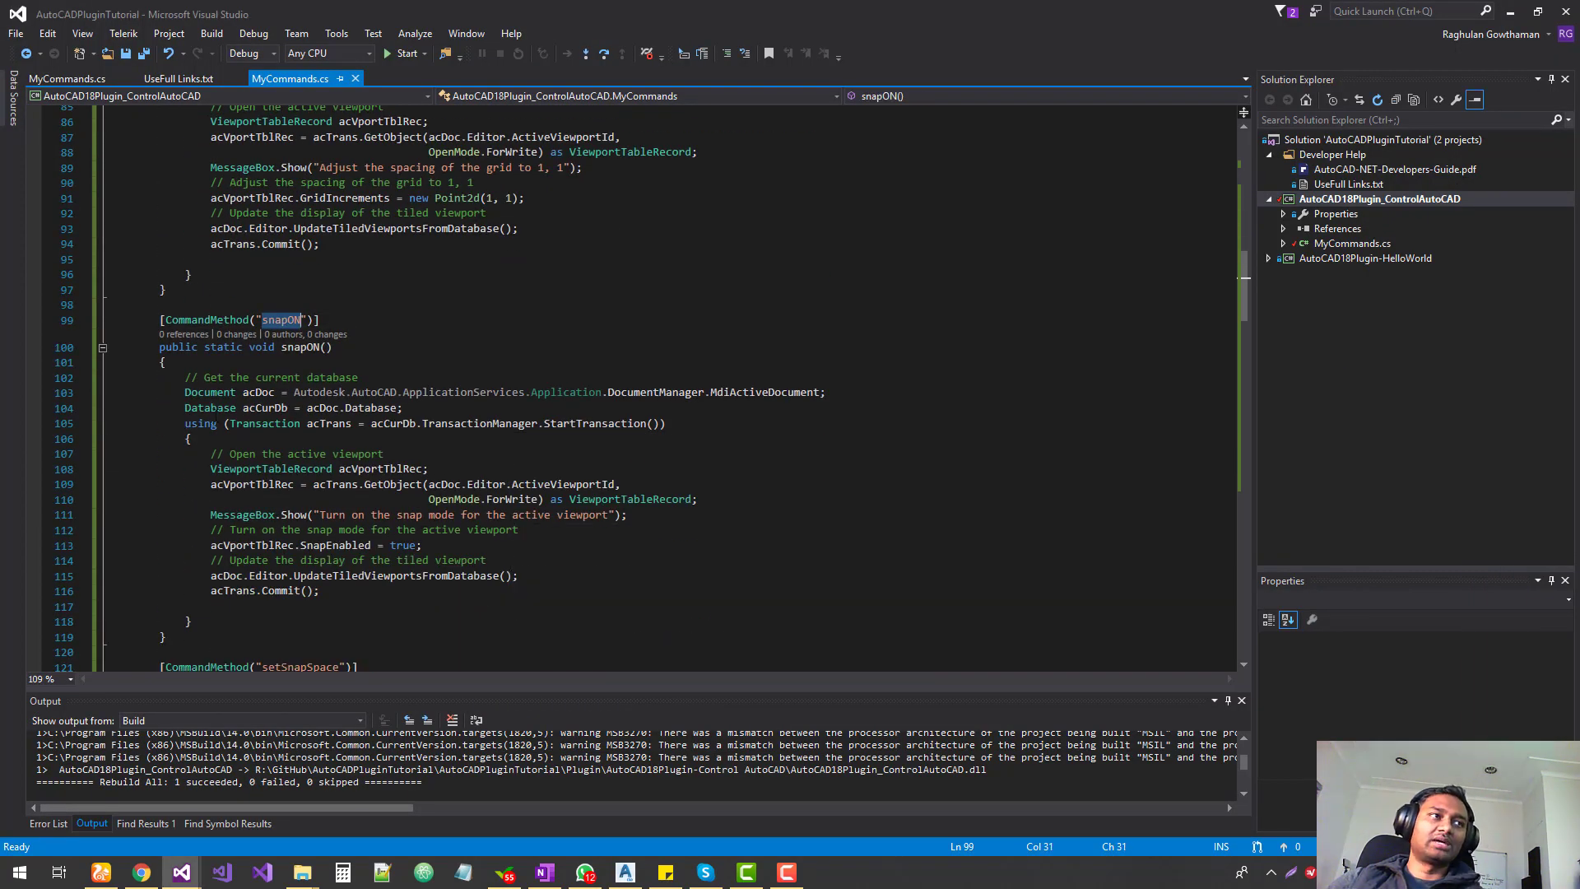
pyautogui.click(697, 499)
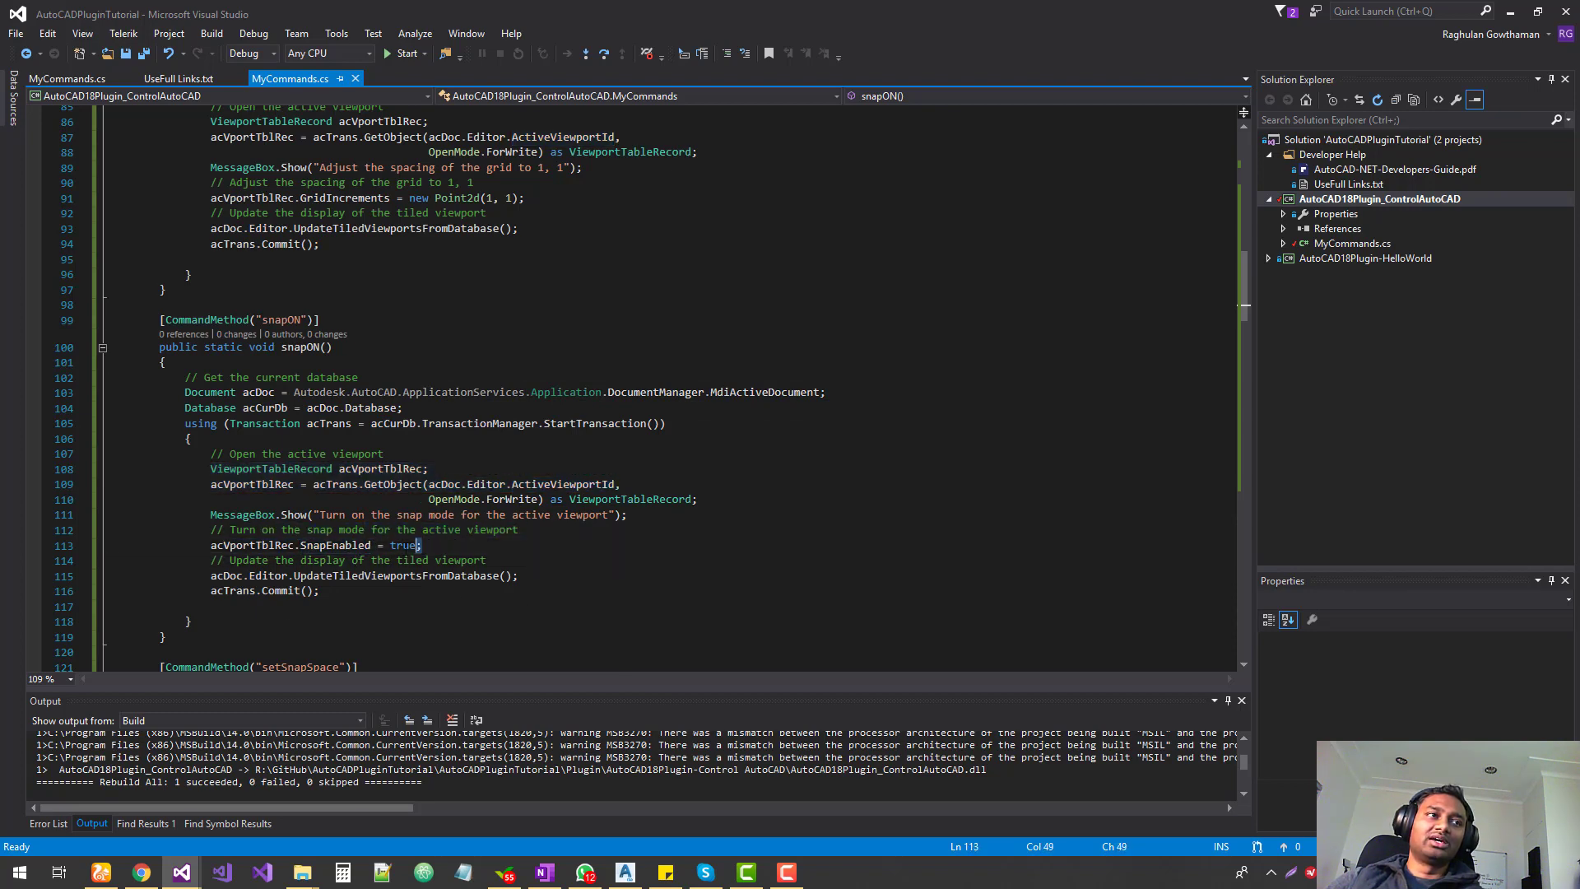
pyautogui.doubleClick(403, 407)
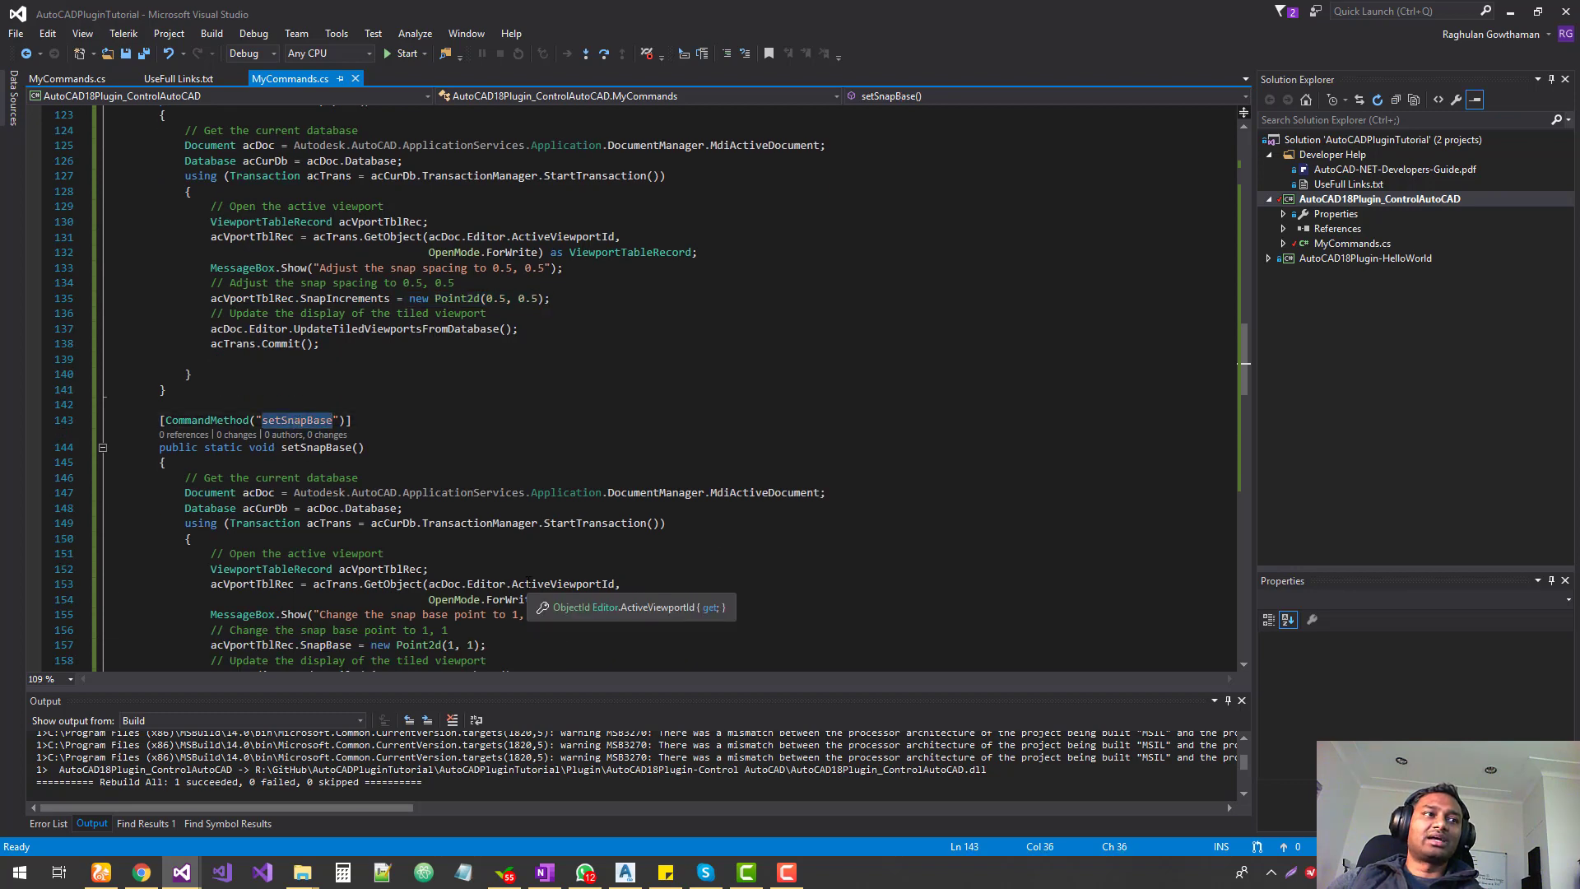
pyautogui.scroll(-3)
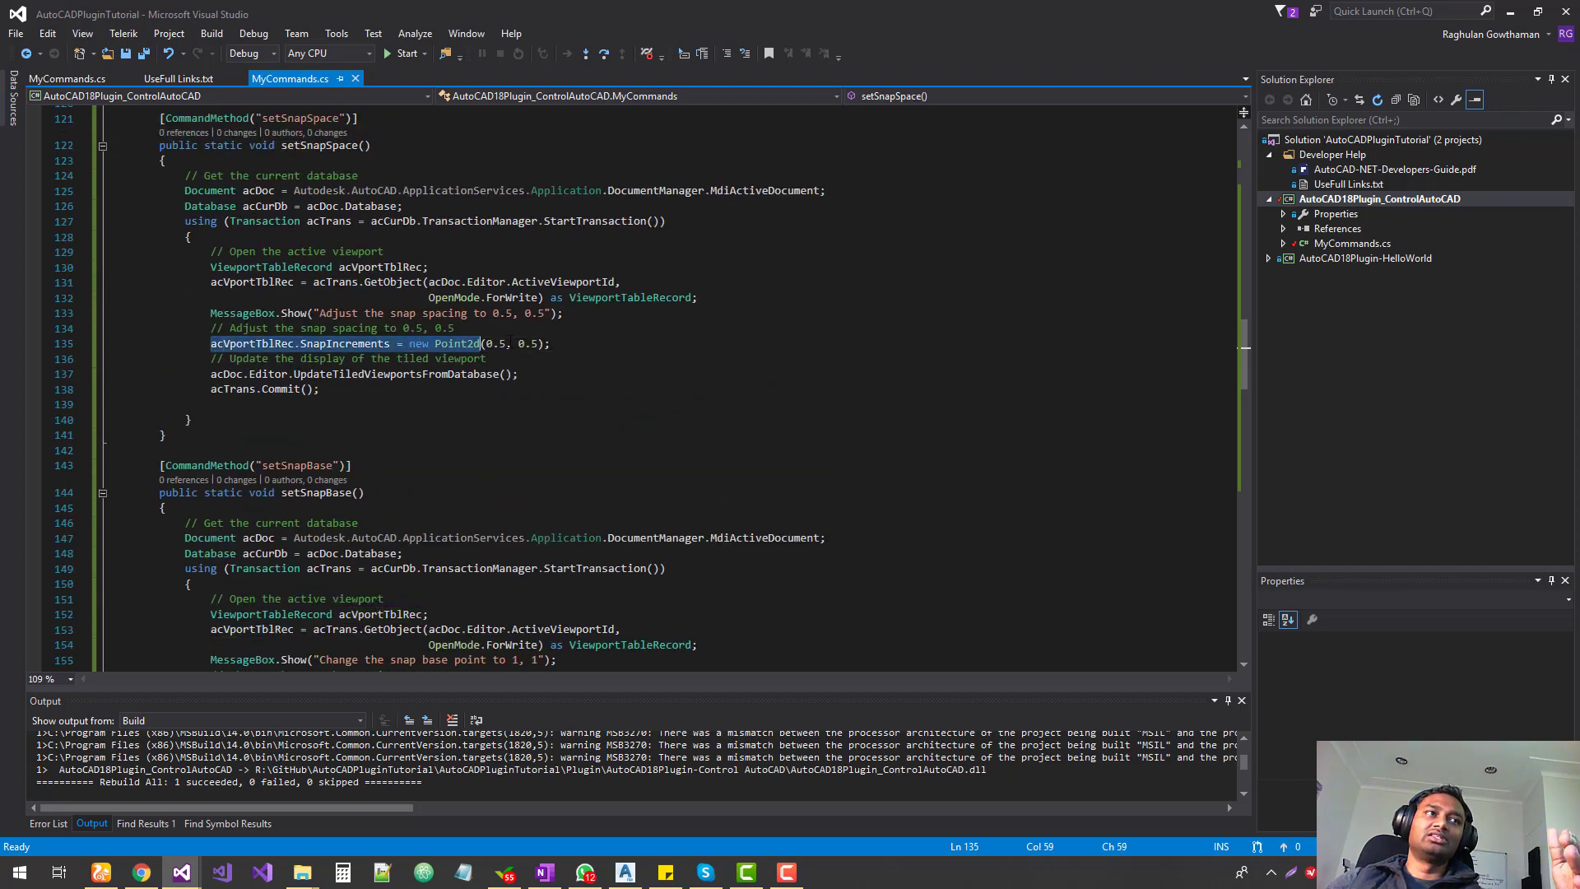
pyautogui.scroll(-3)
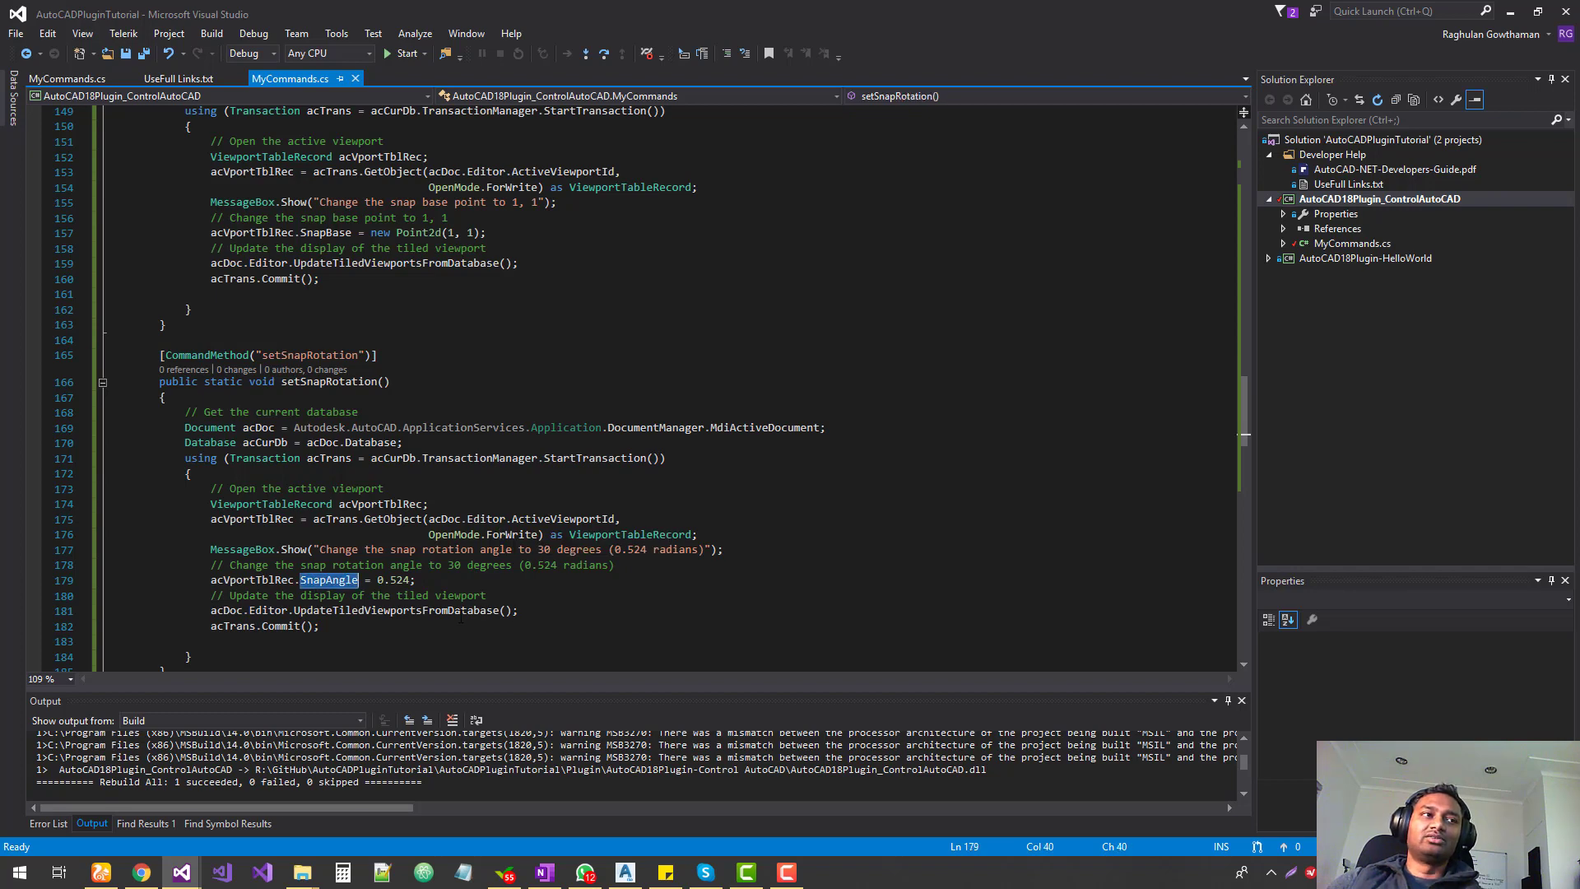
pyautogui.scroll(-3)
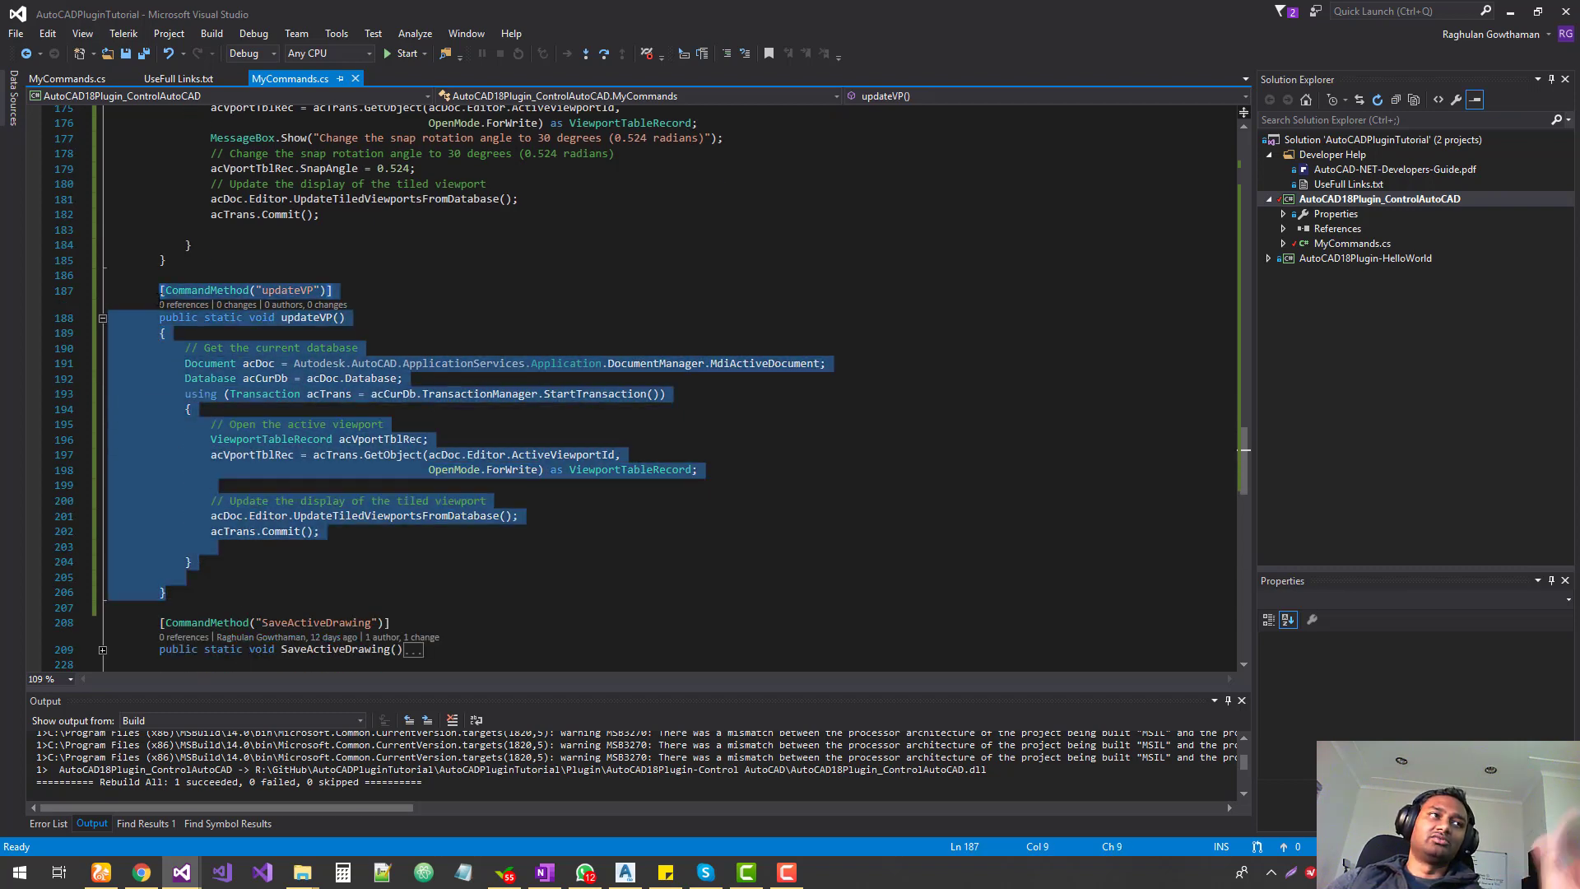
# Highlight the updateVP command name, then rebuild the AutoCAD18Plugin_ControlAutoCAD project from Solution Explorer
pyautogui.doubleClick(287, 290)
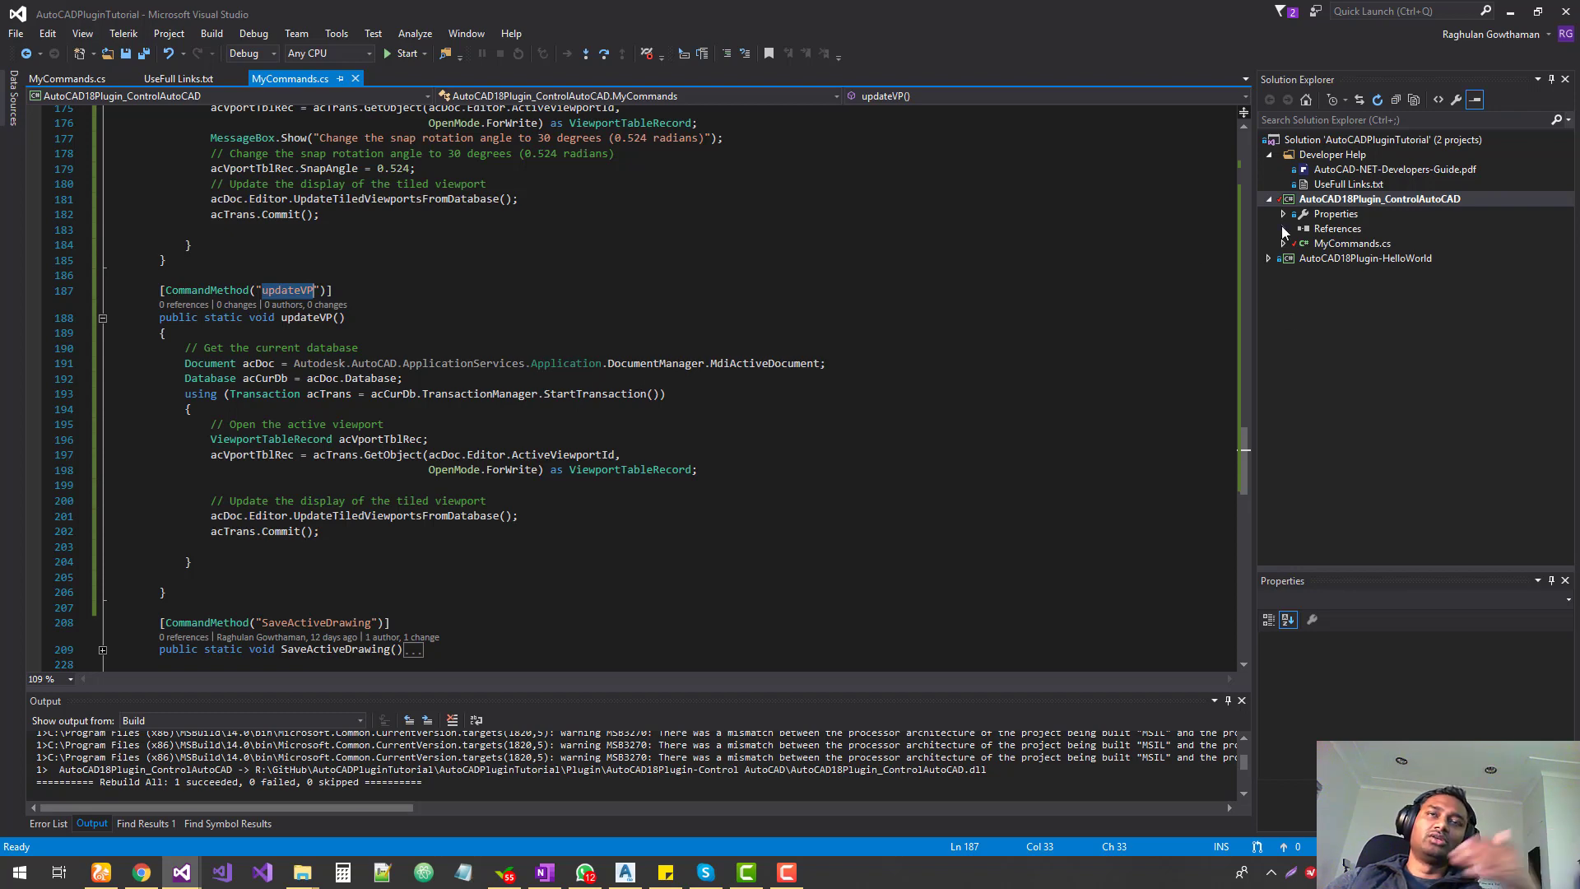
pyautogui.click(1379, 199)
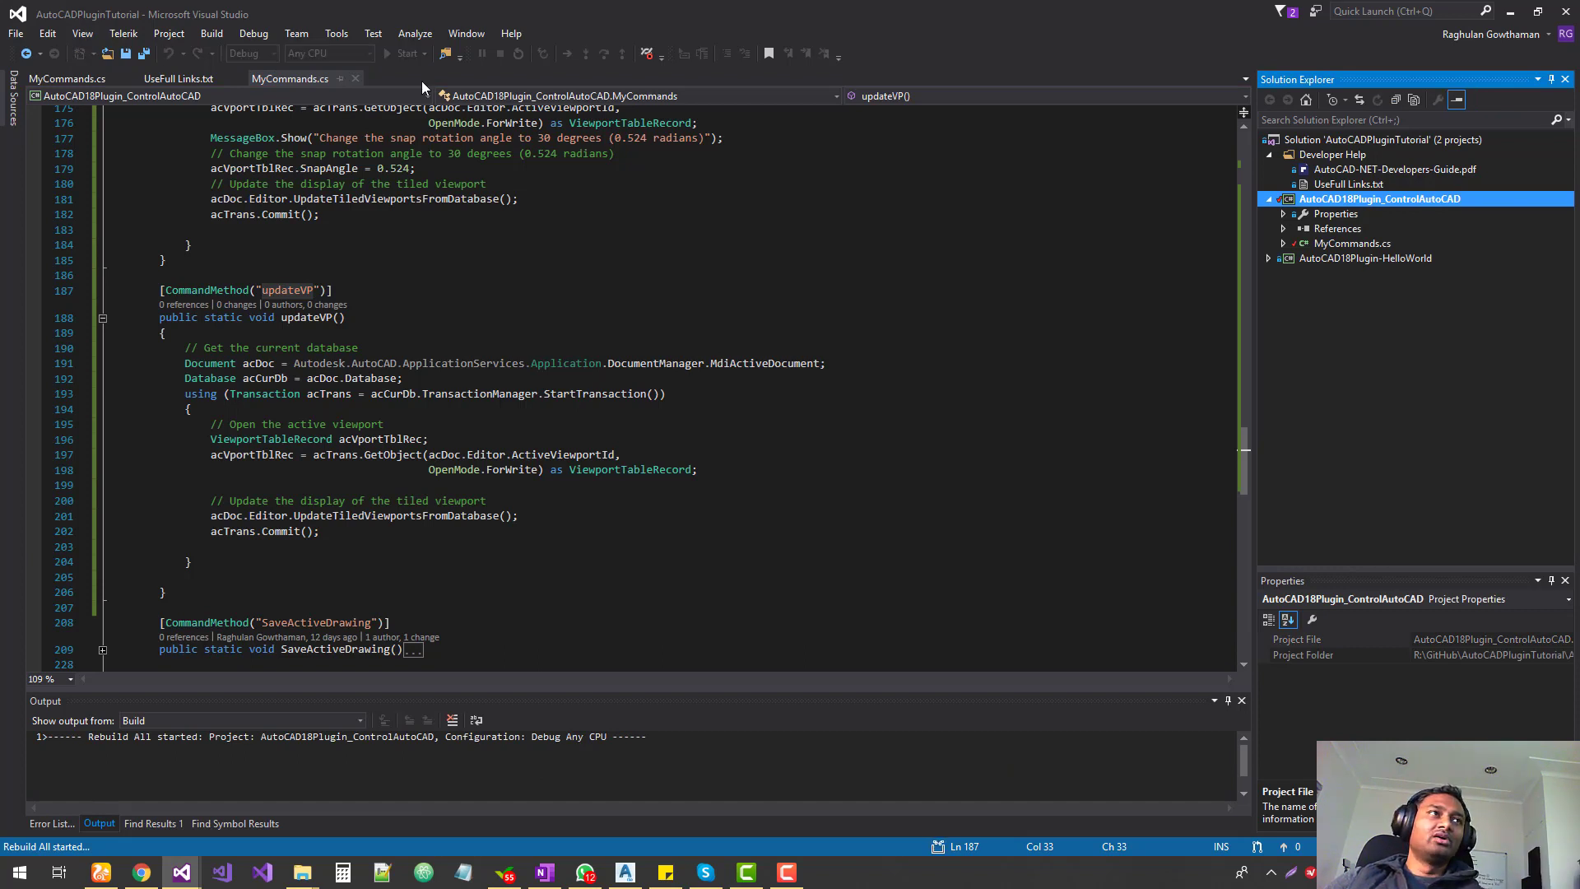
pyautogui.moveTo(444, 52)
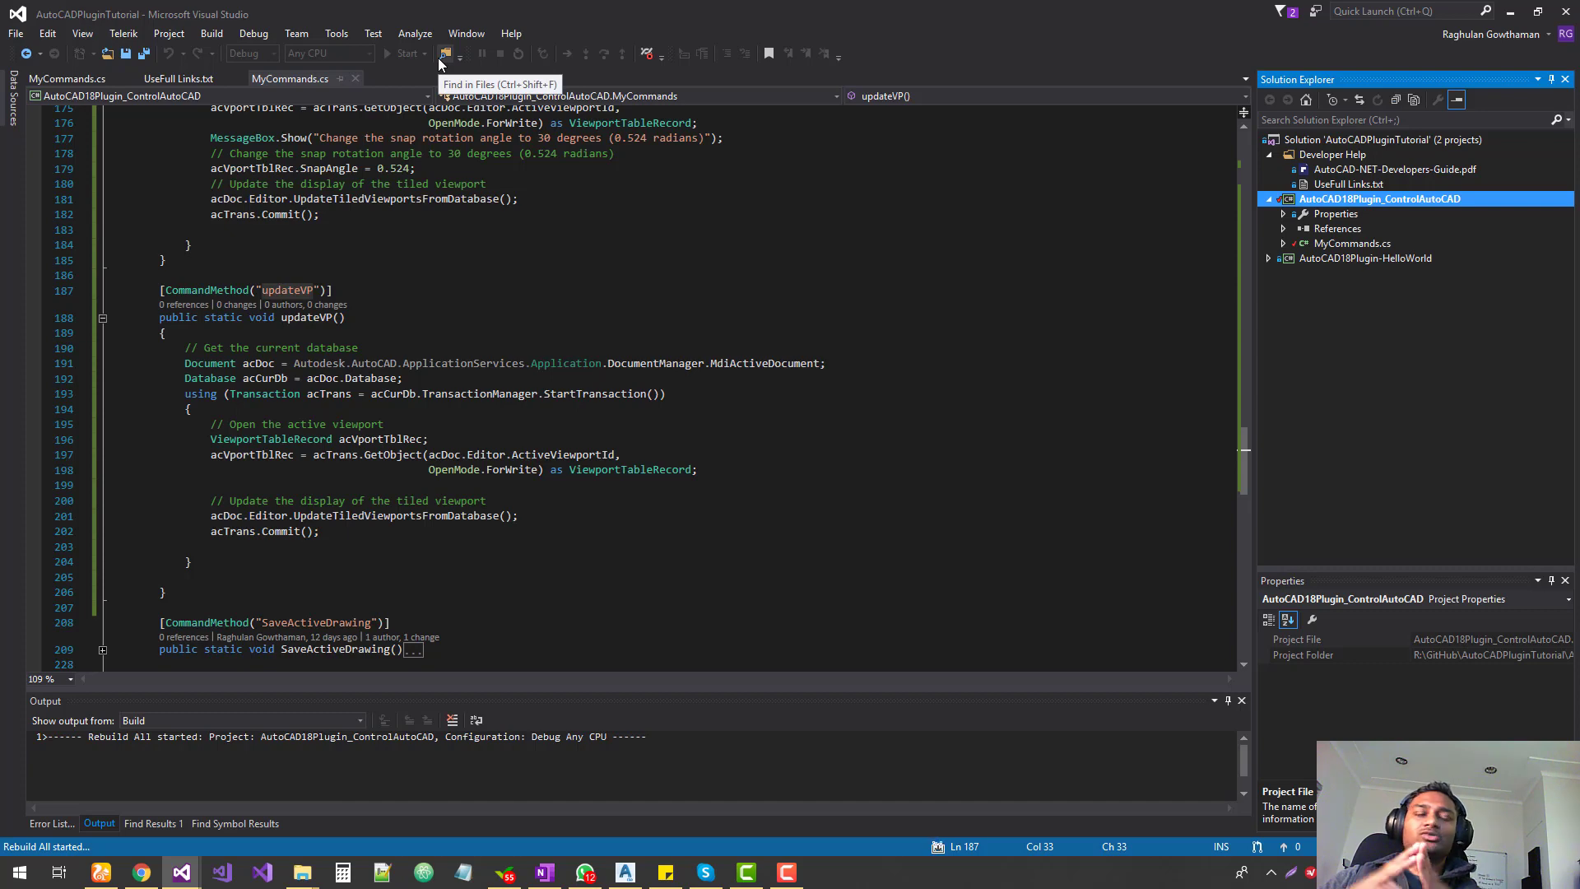
pyautogui.moveTo(438, 62)
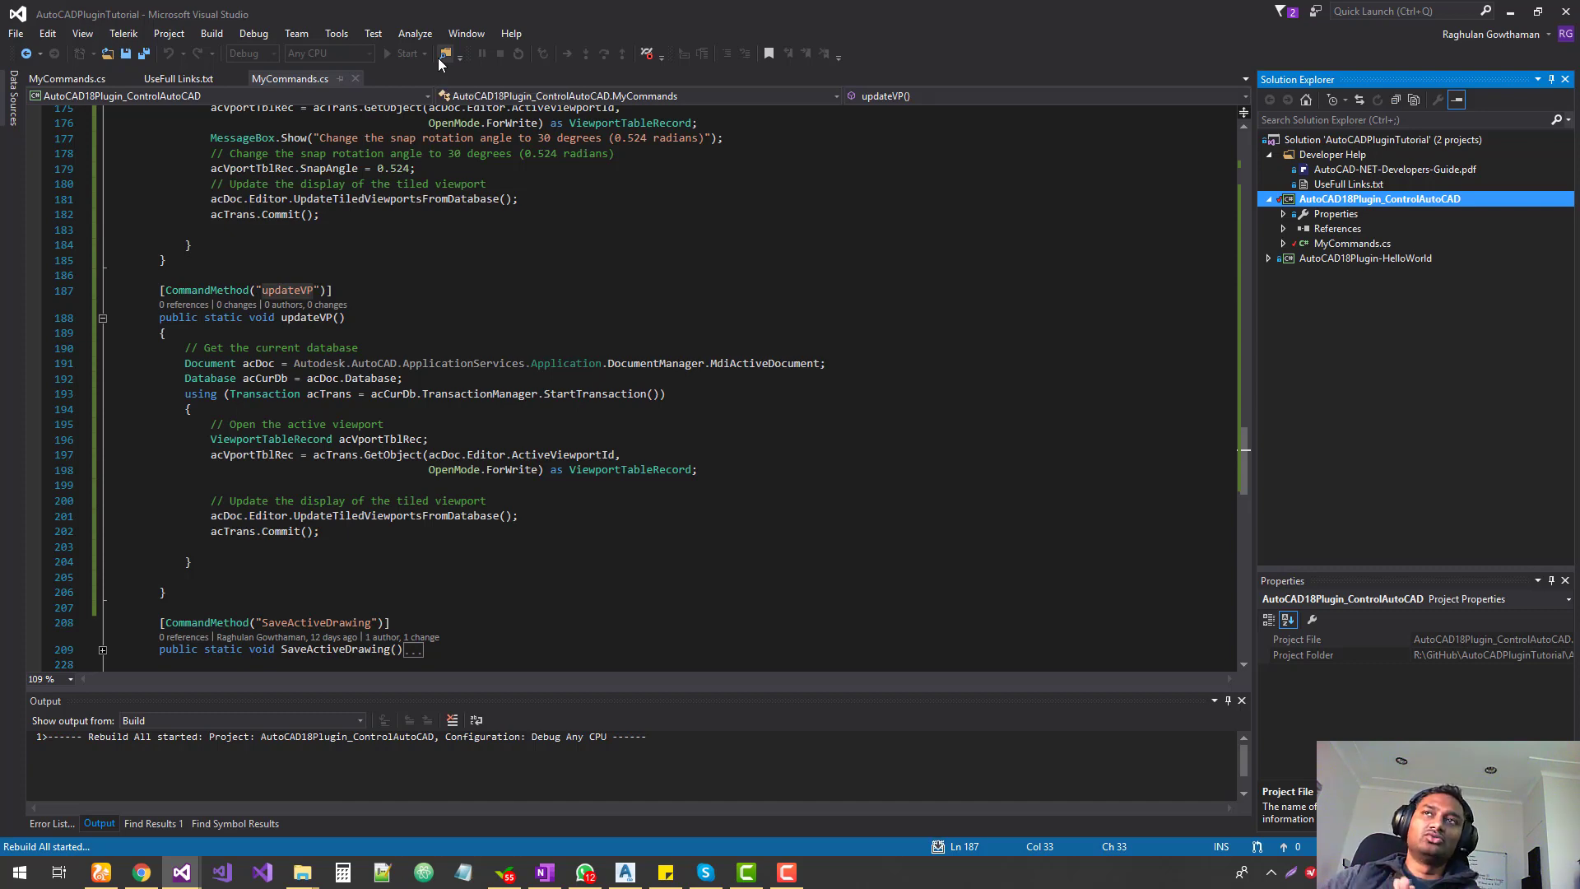